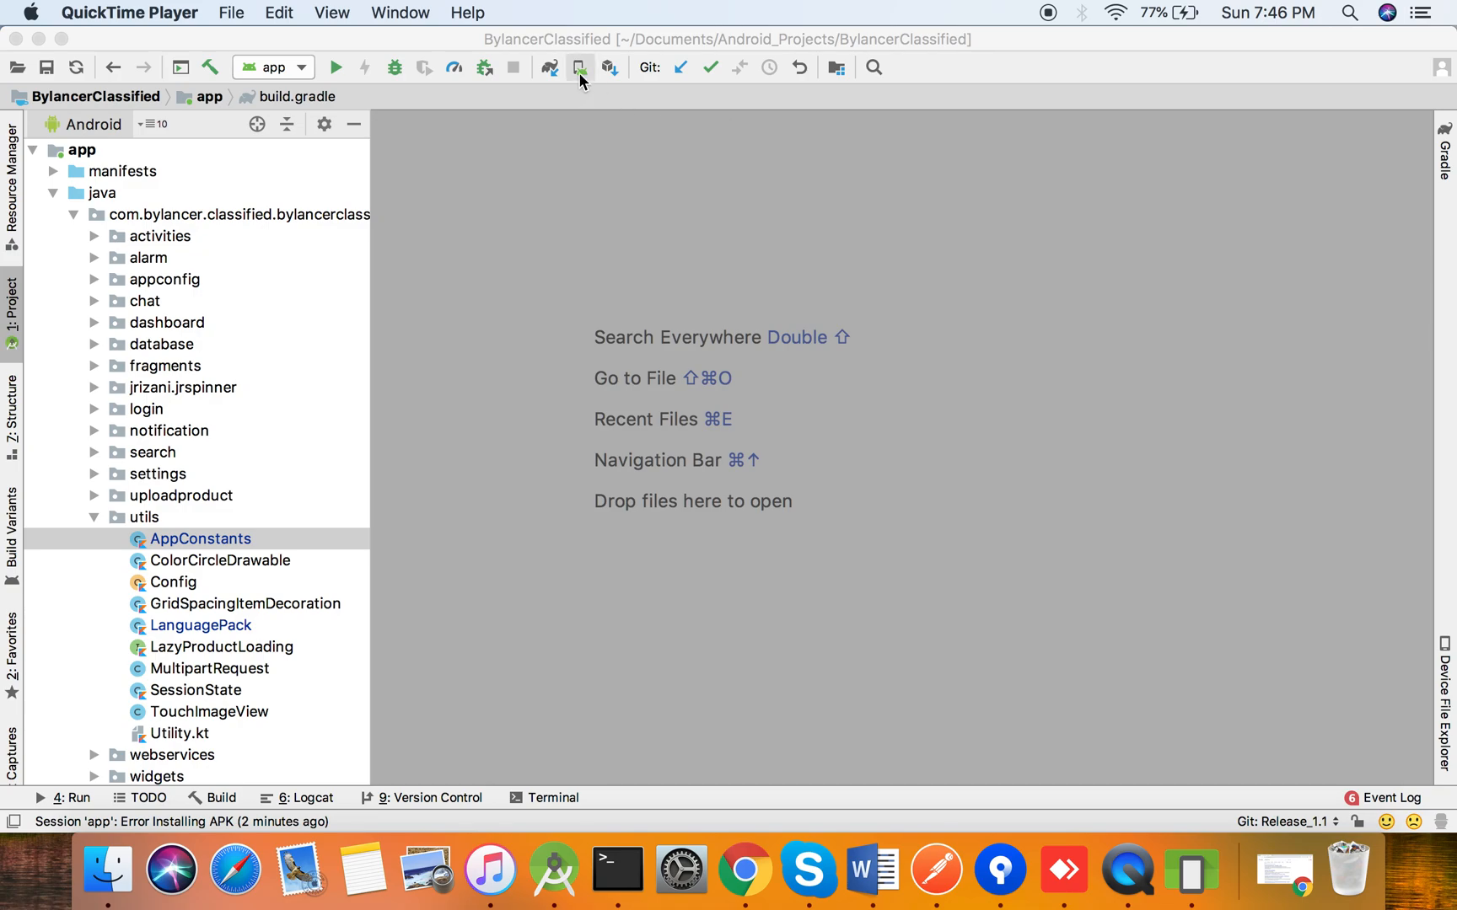
mouse_move(578, 68)
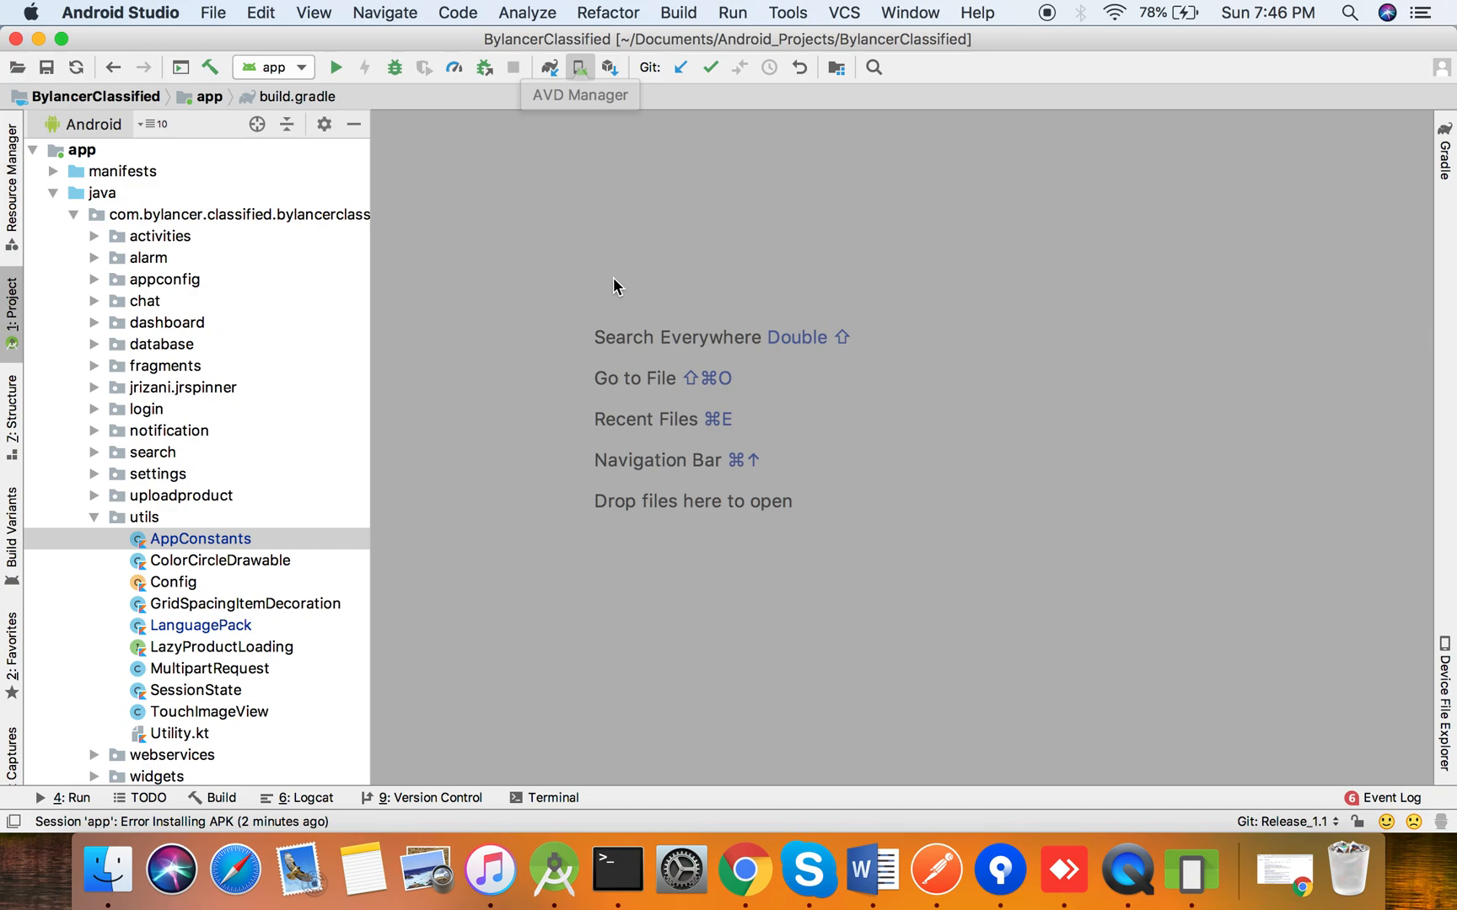
- Open the AVD Manager to list the project's existing virtual devices
left_click(580, 67)
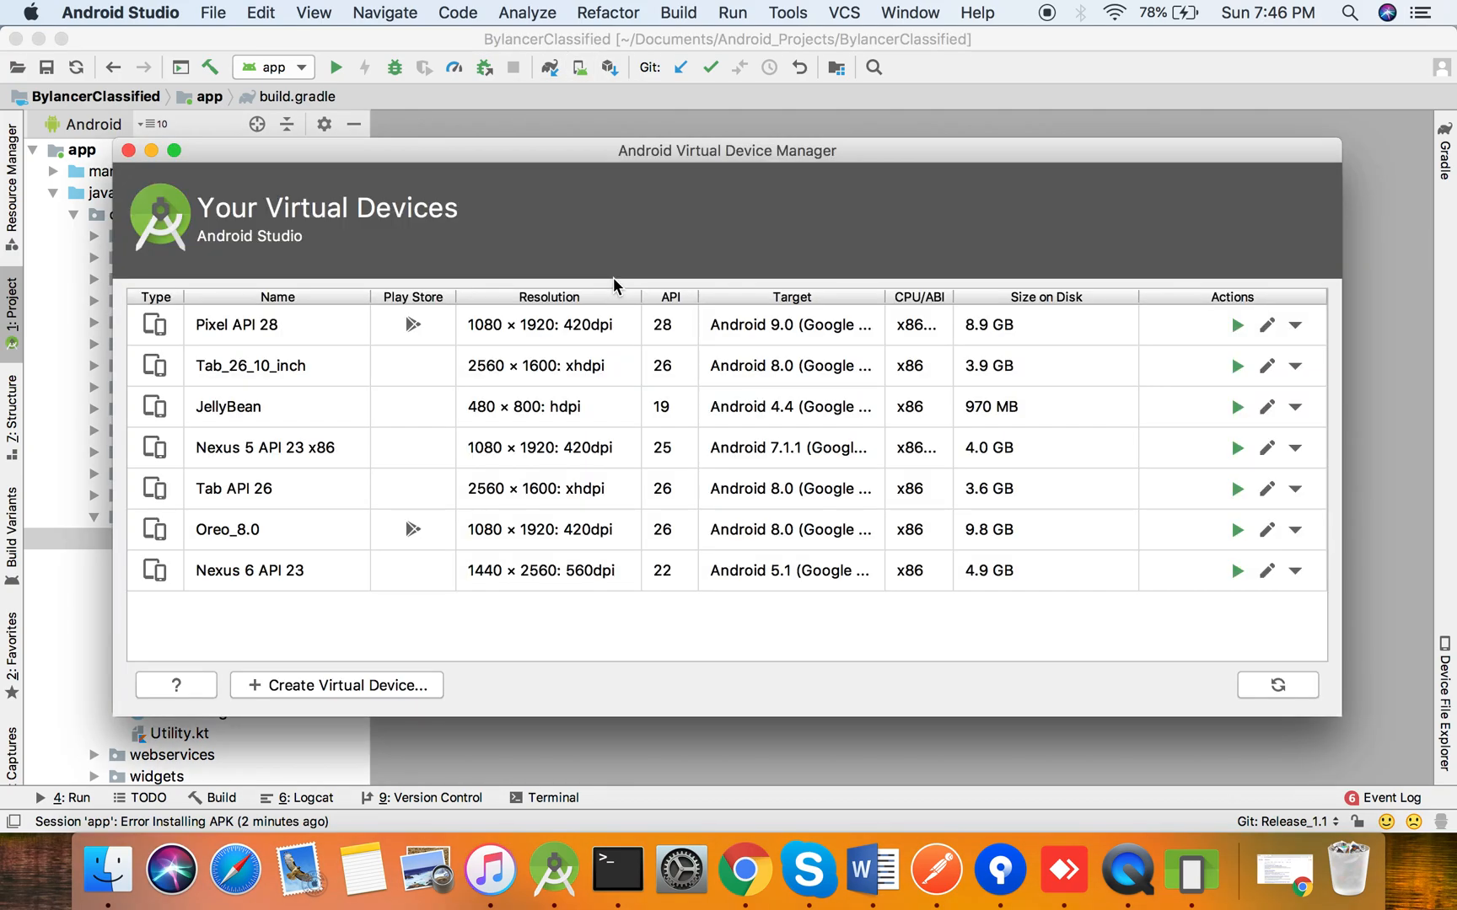
mouse_move(1108, 744)
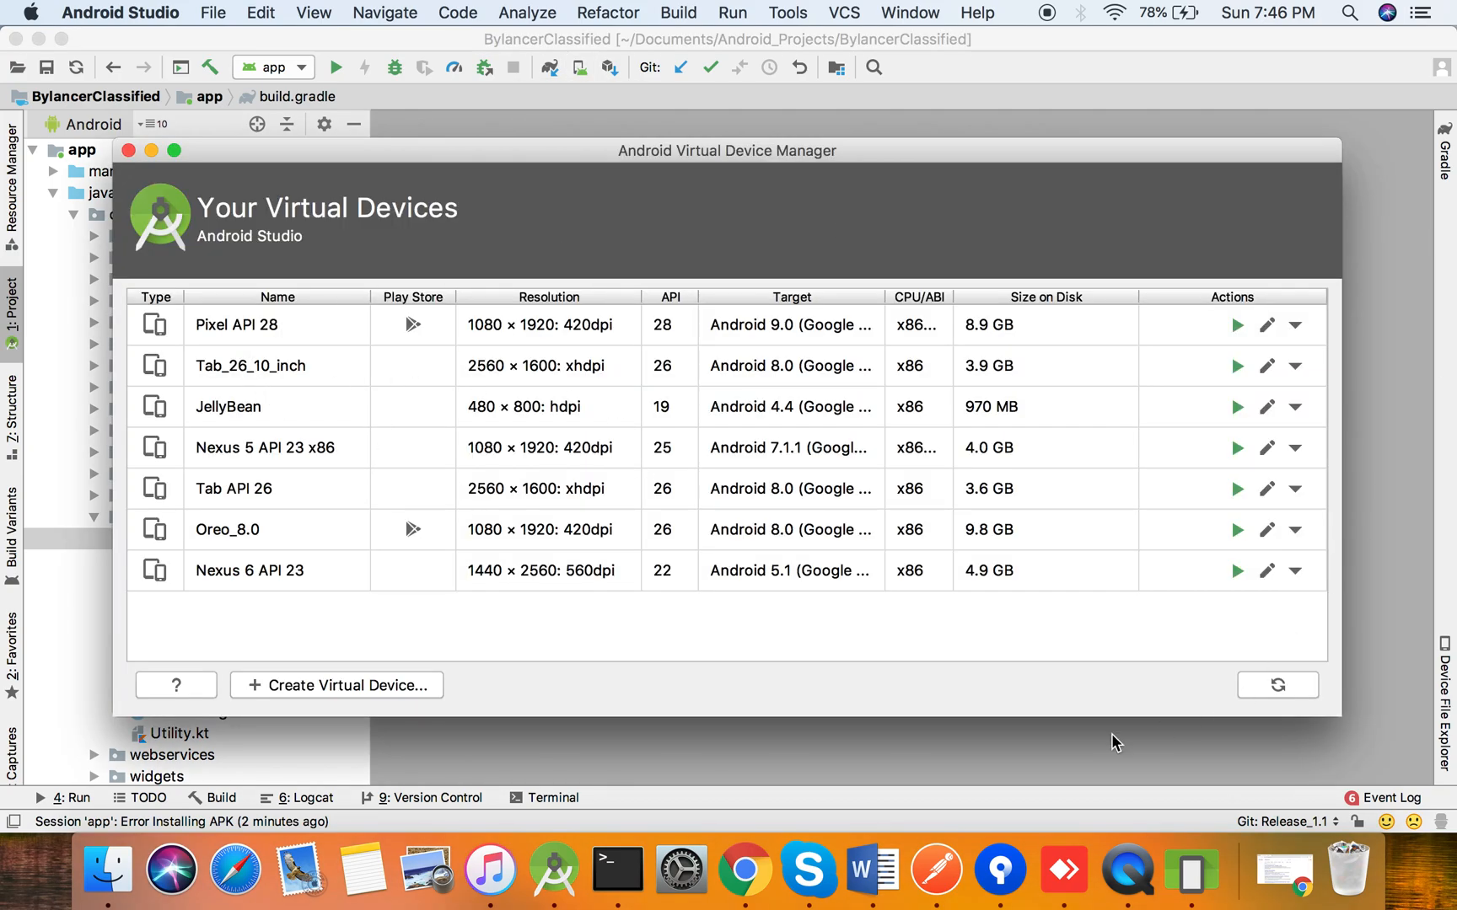
mouse_move(296, 320)
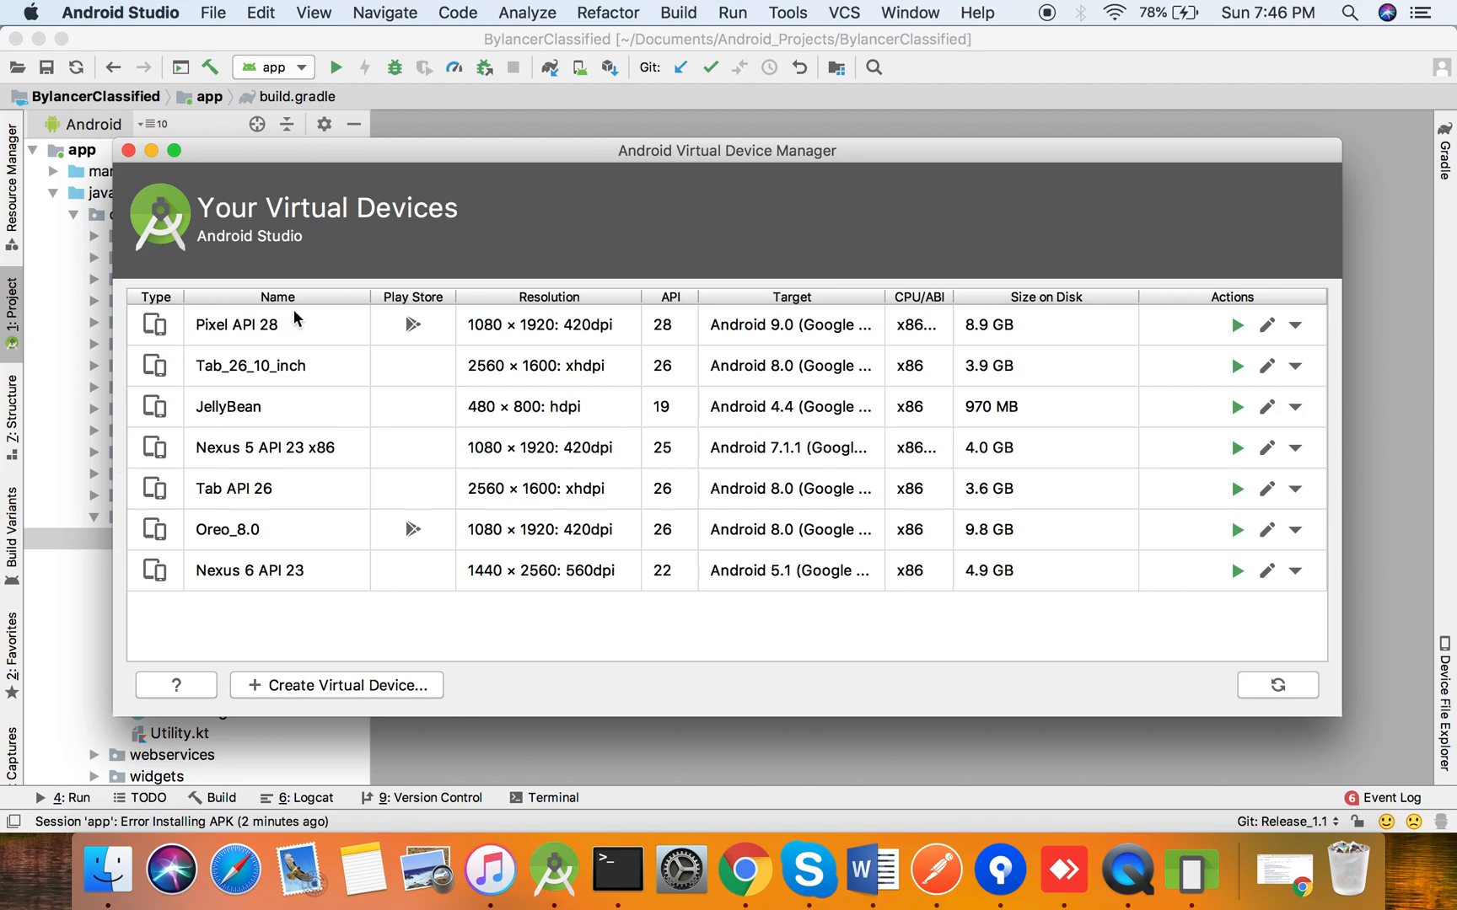
mouse_move(216, 632)
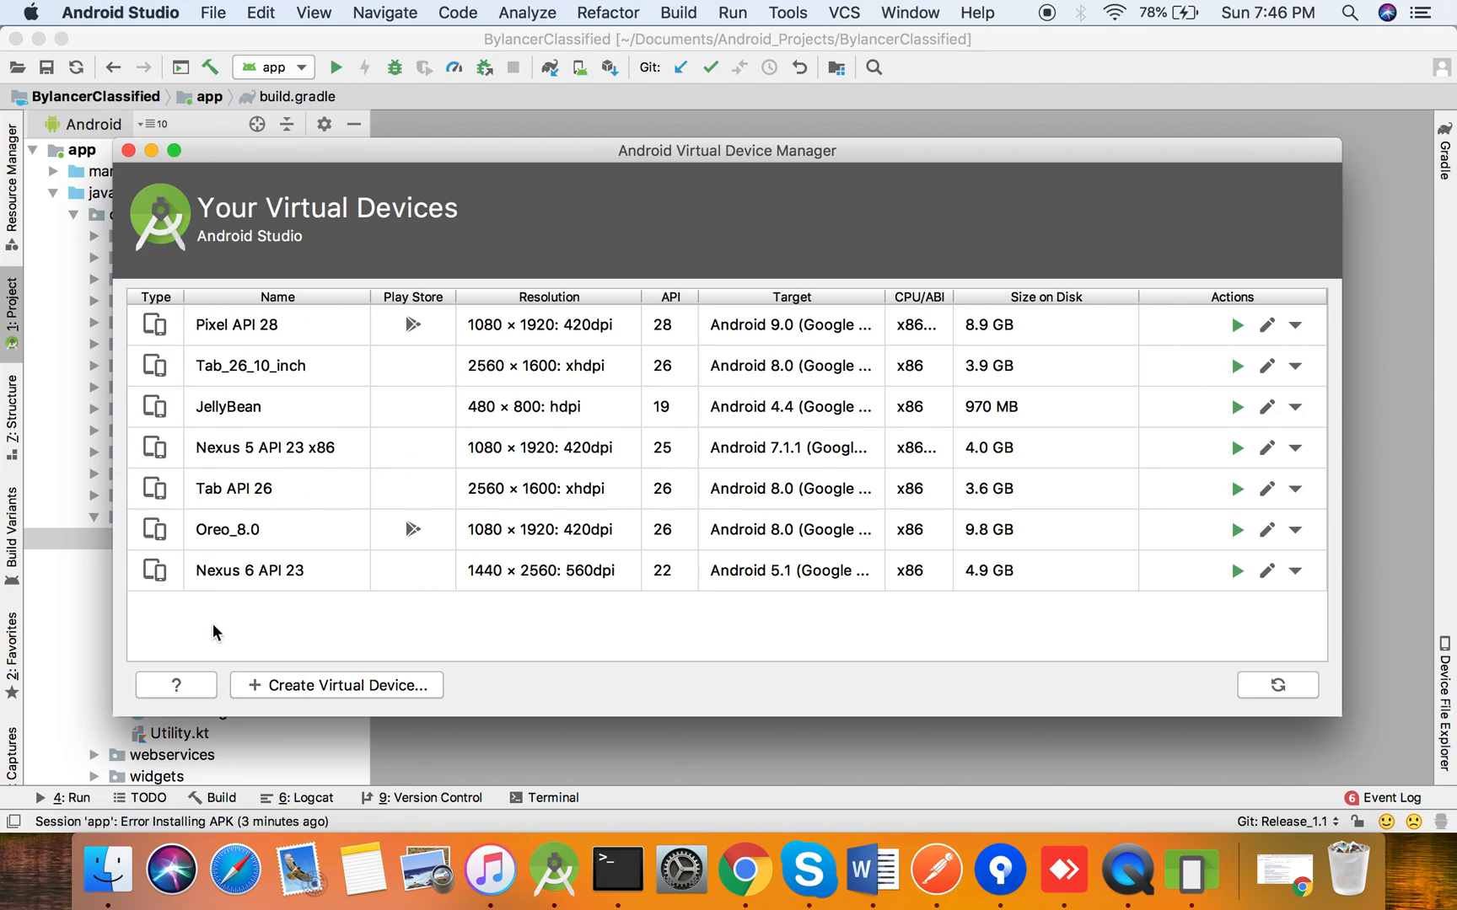
mouse_move(241, 325)
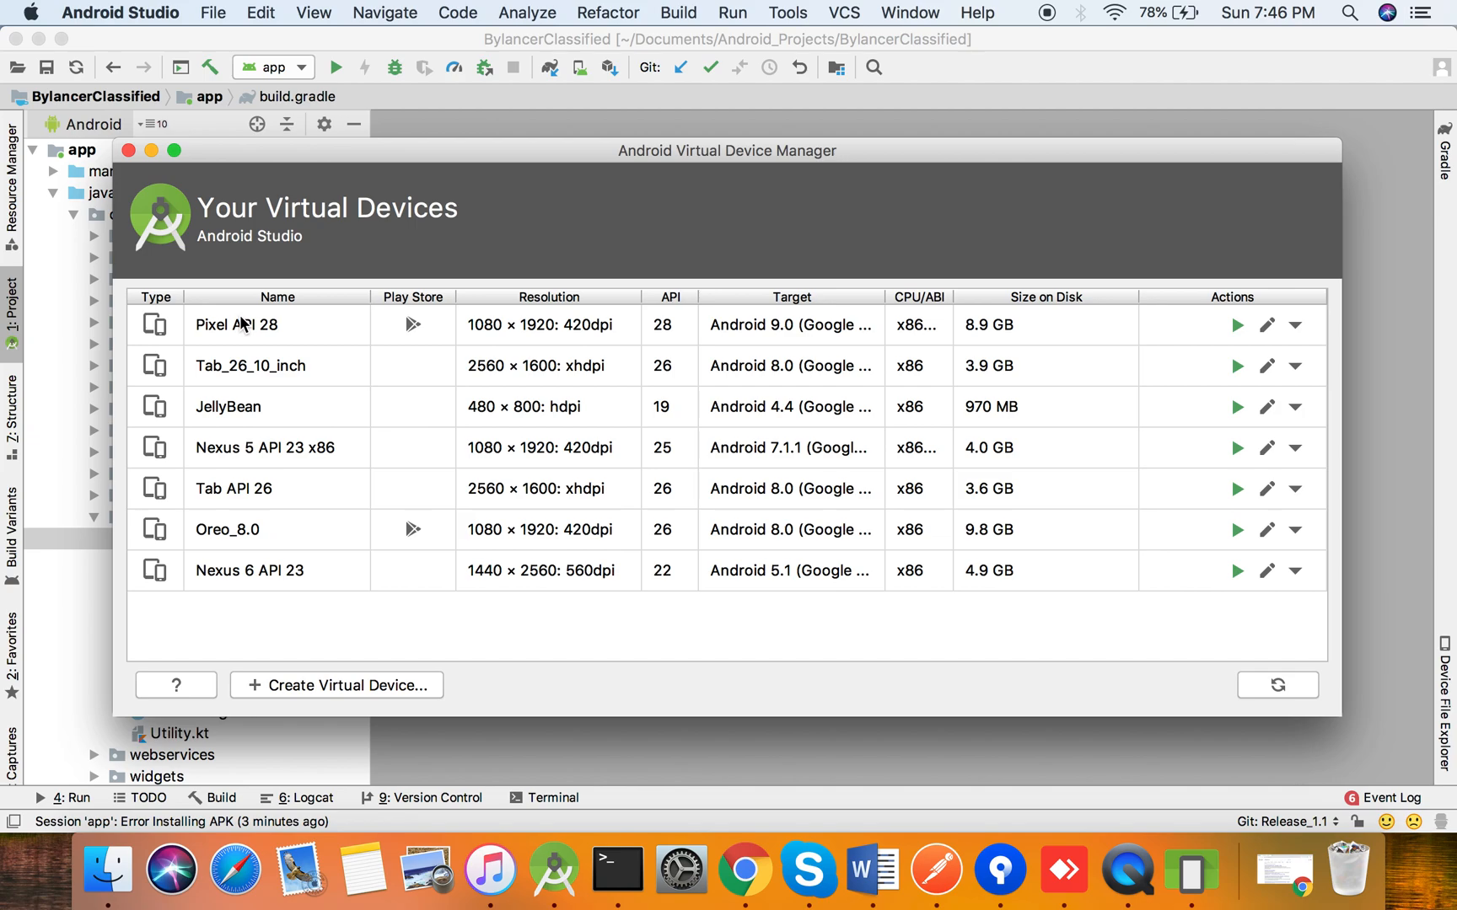
mouse_move(365, 324)
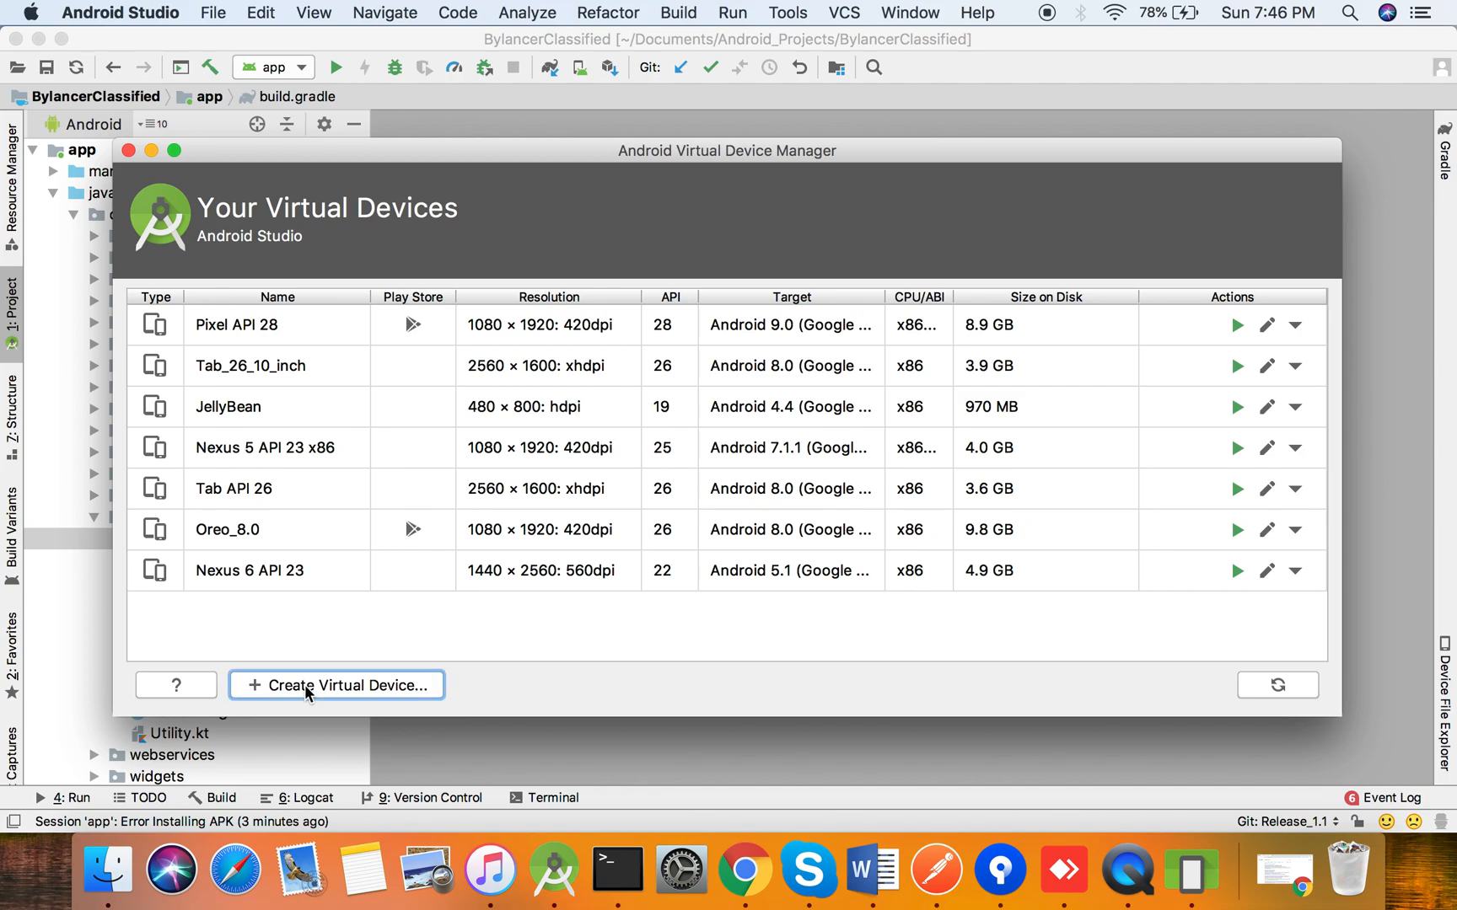
- Start a new virtual device on Pixel 2 phone hardware and advance to system images
left_click(336, 685)
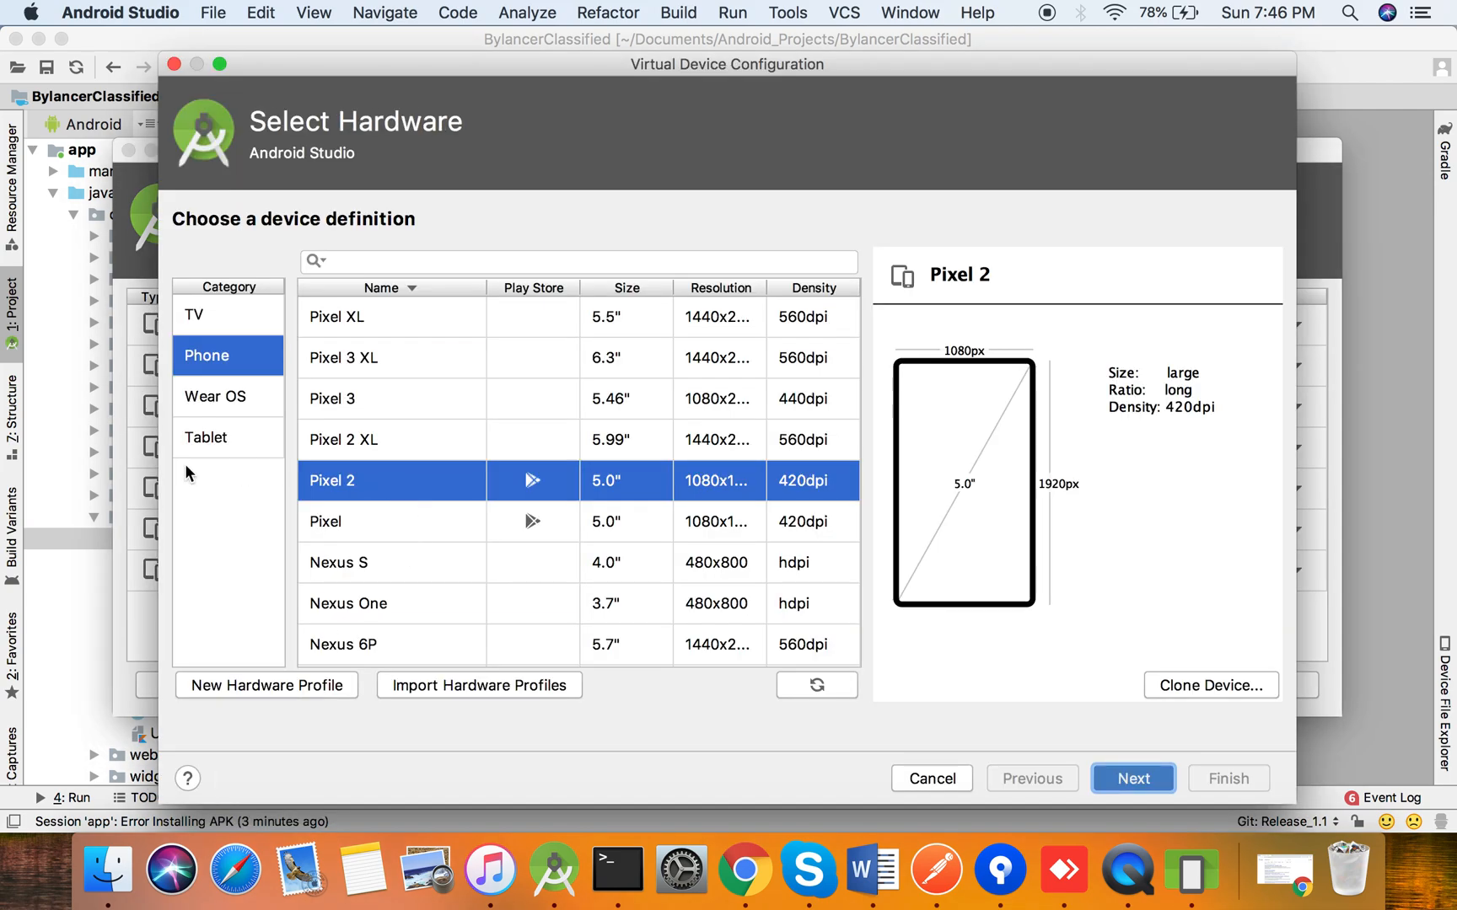
mouse_move(223, 456)
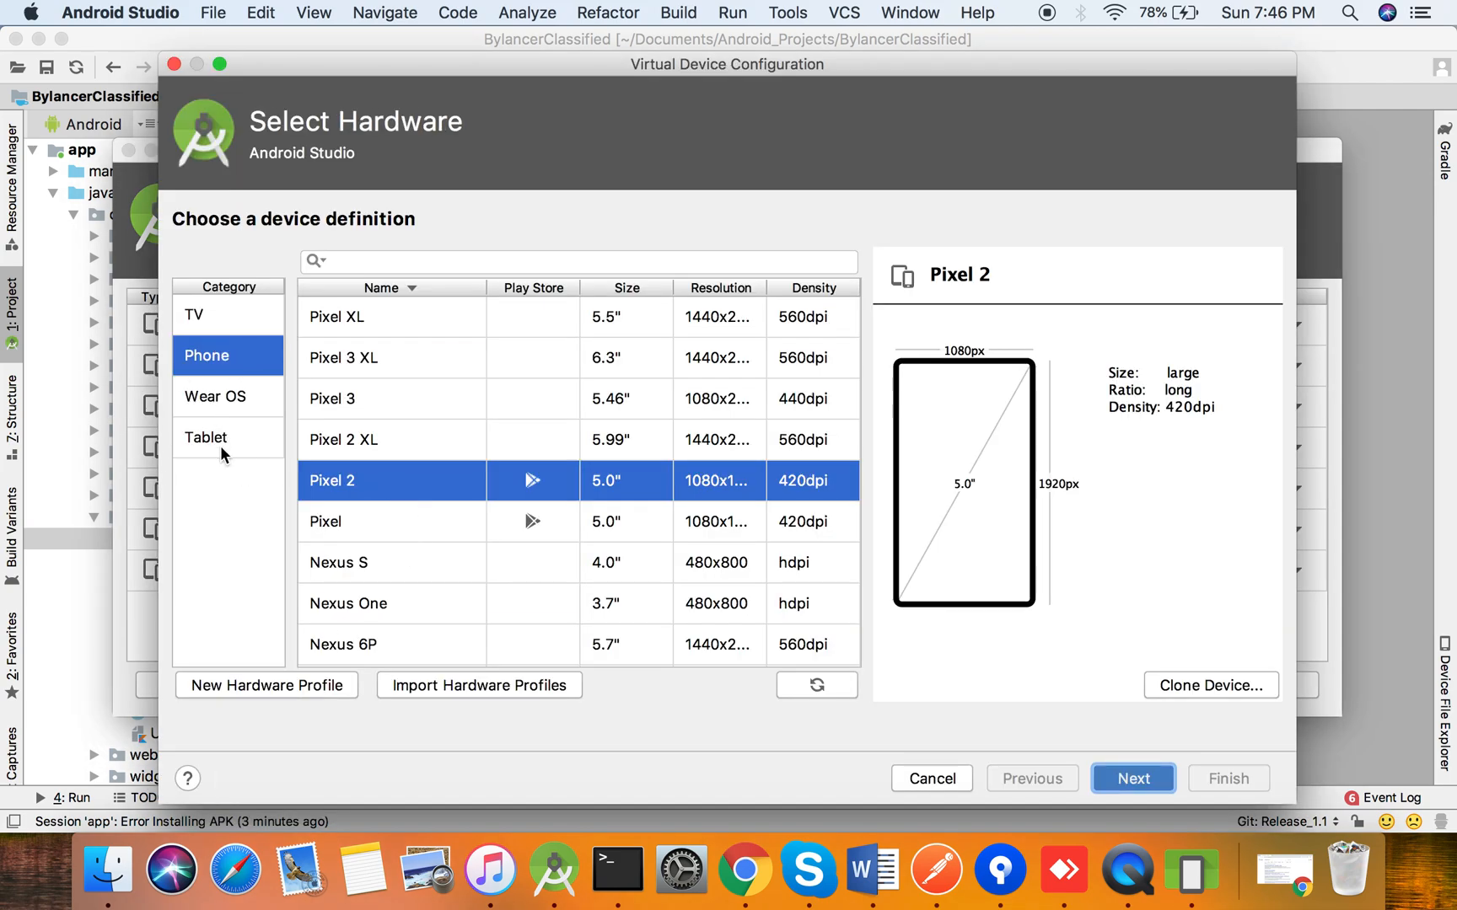
mouse_move(242, 362)
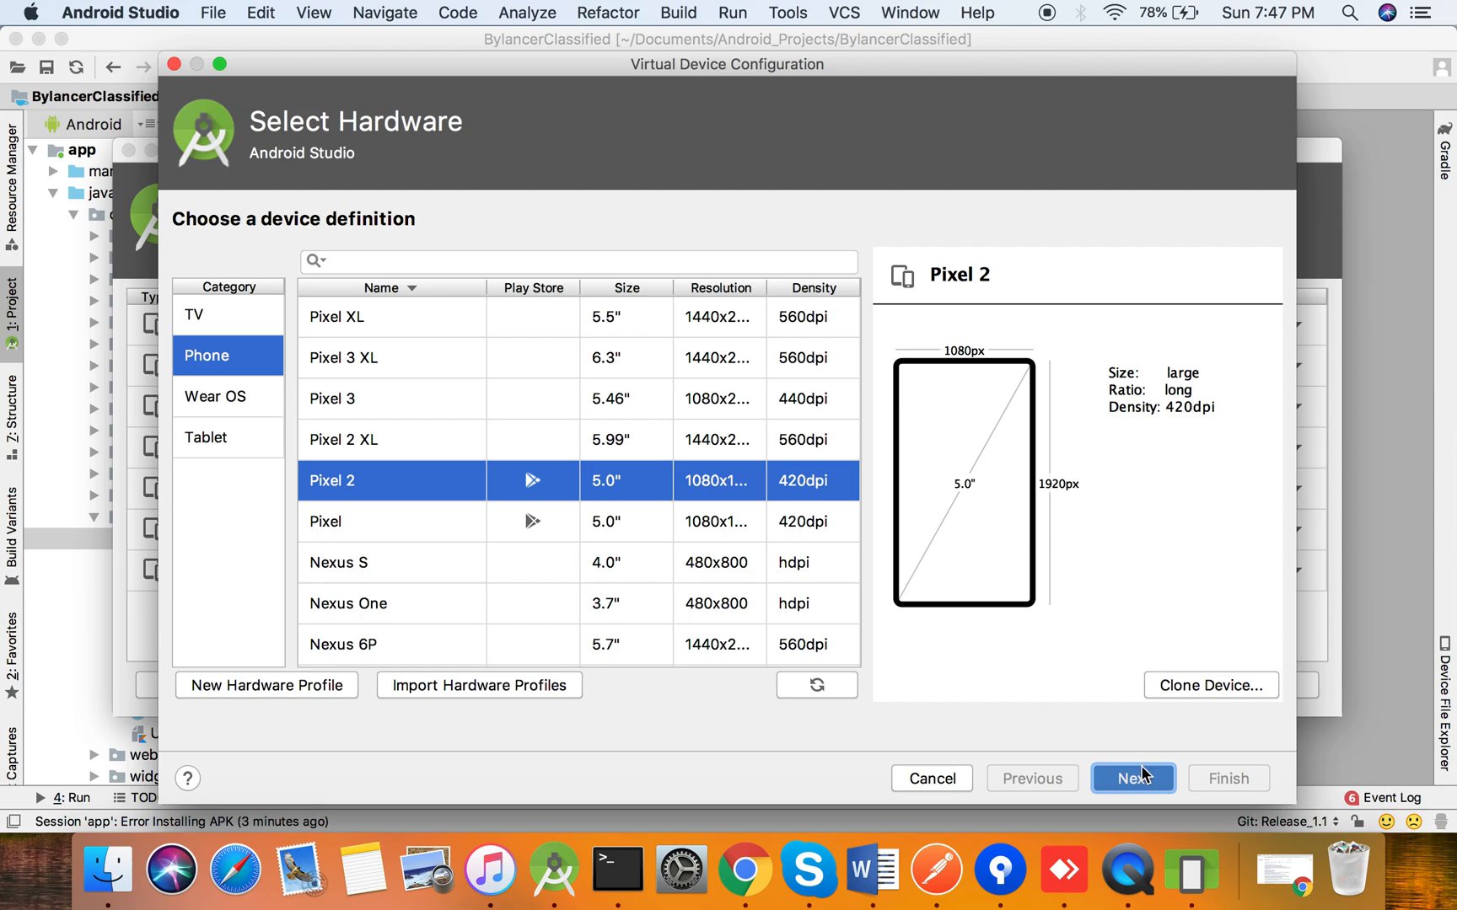
mouse_move(1146, 790)
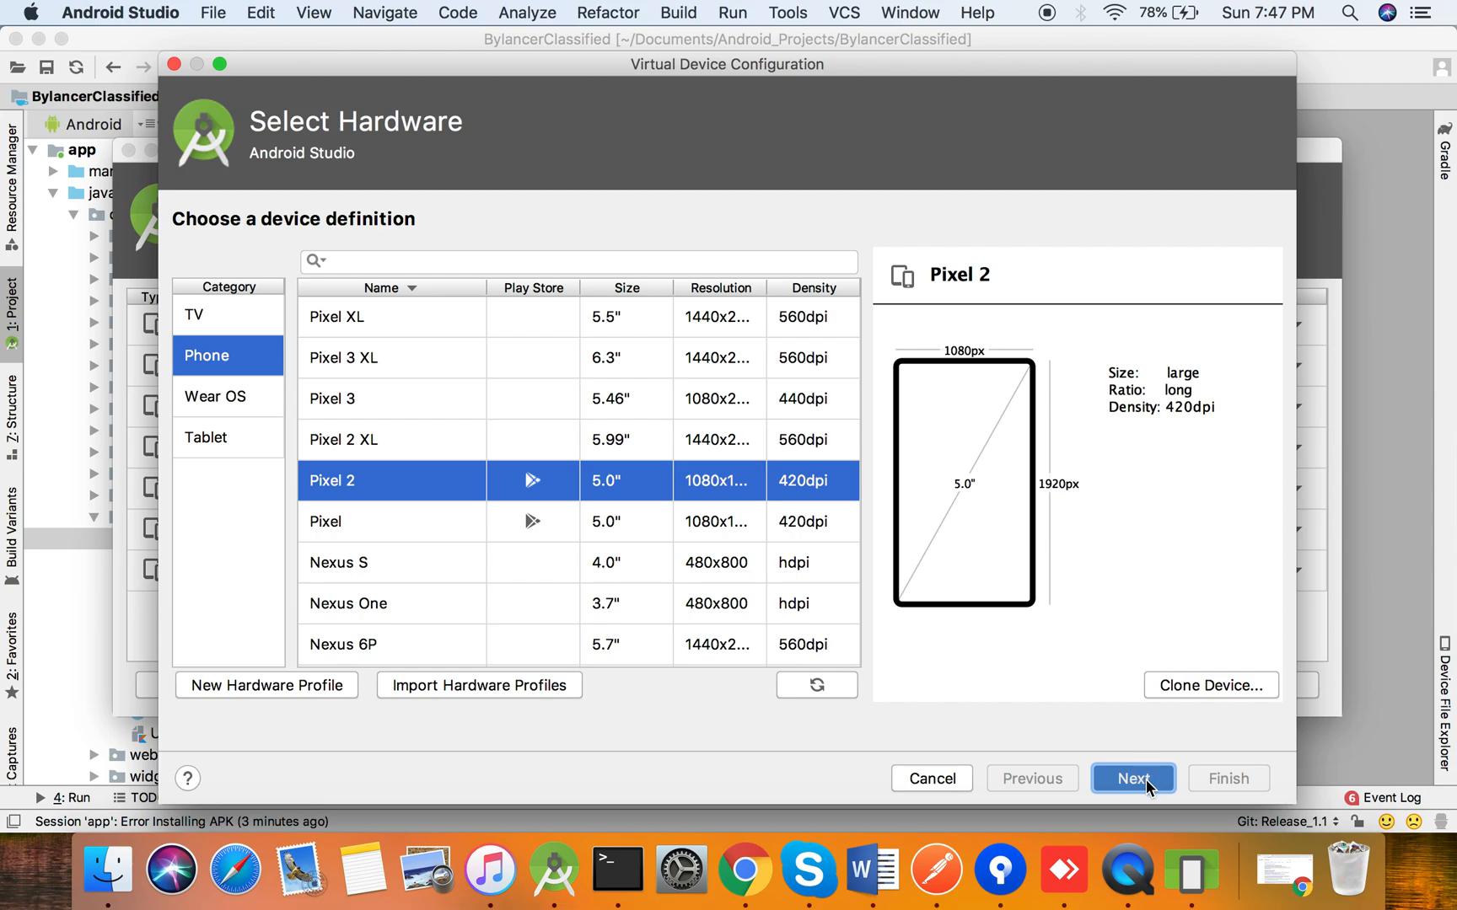
left_click(1133, 778)
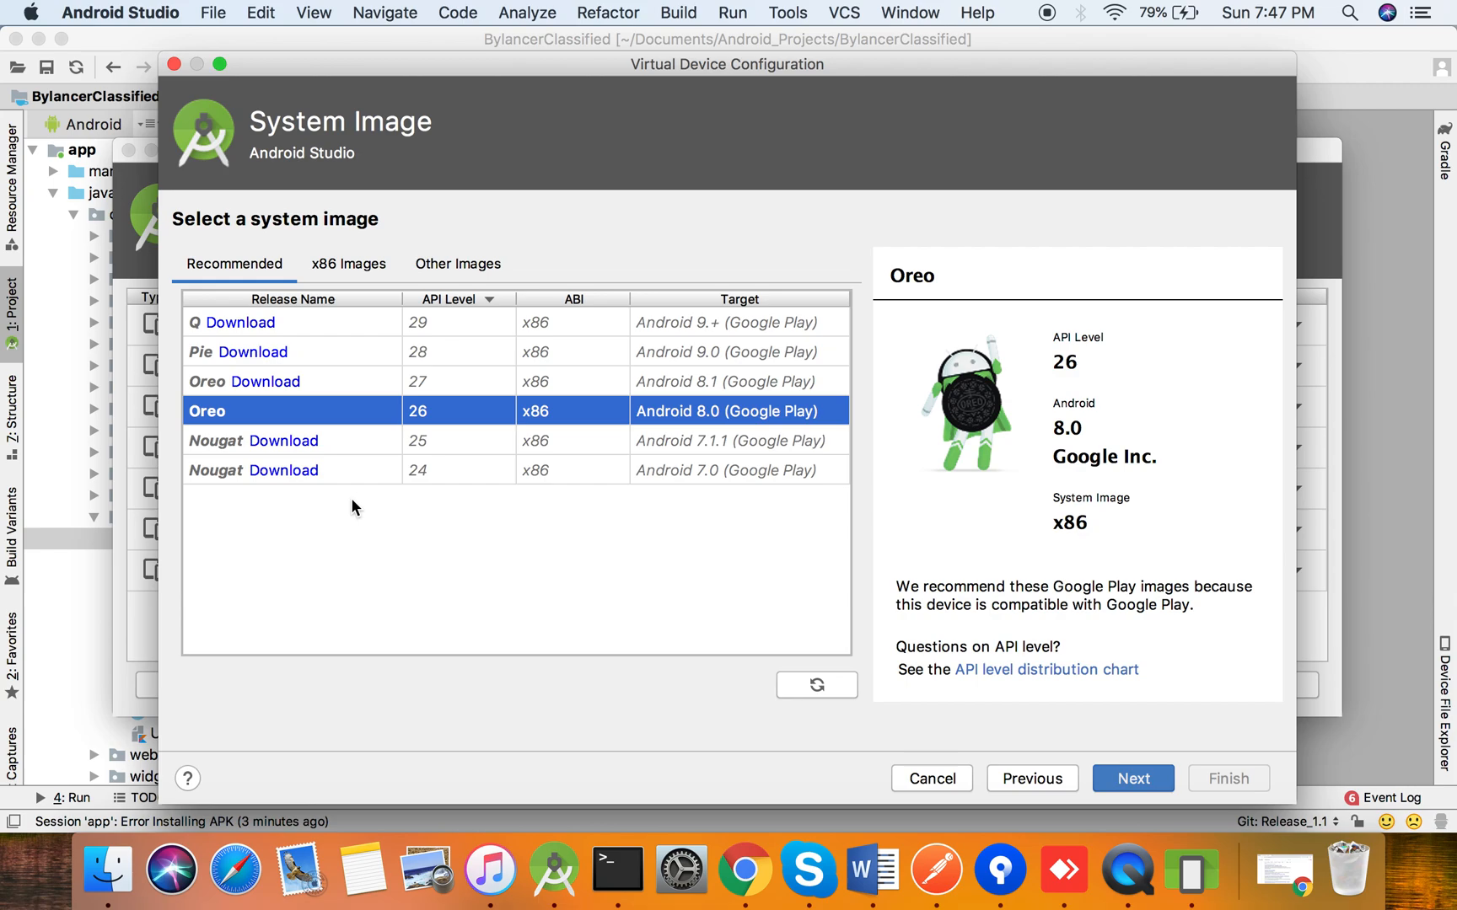
mouse_move(763, 542)
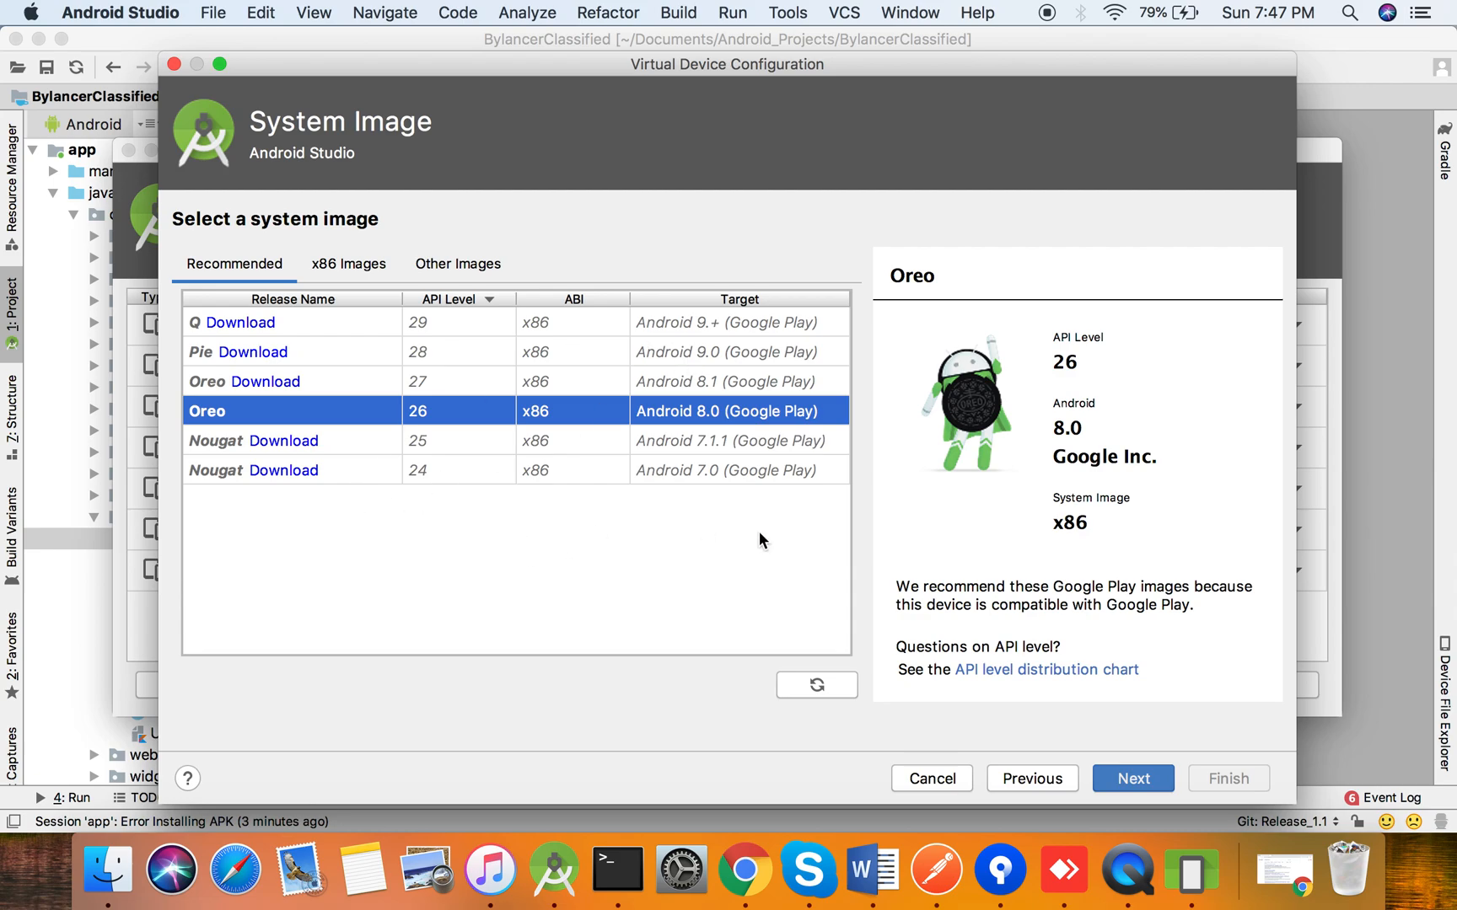
- Pick the Oreo image and finish creating the 'Pixel 2 API 26' device
left_click(1133, 778)
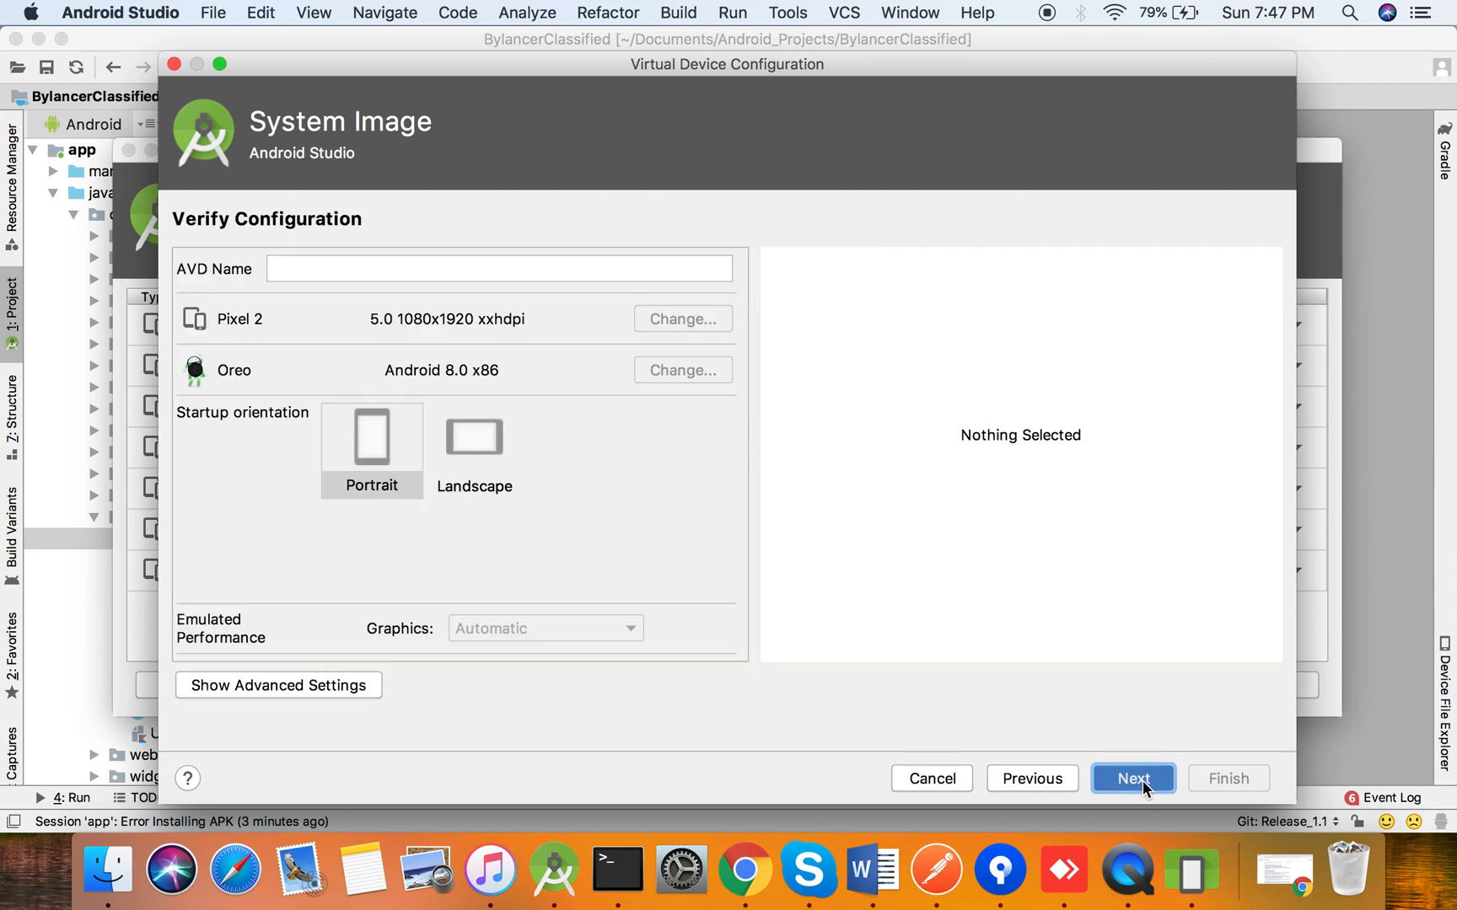
left_click(1132, 778)
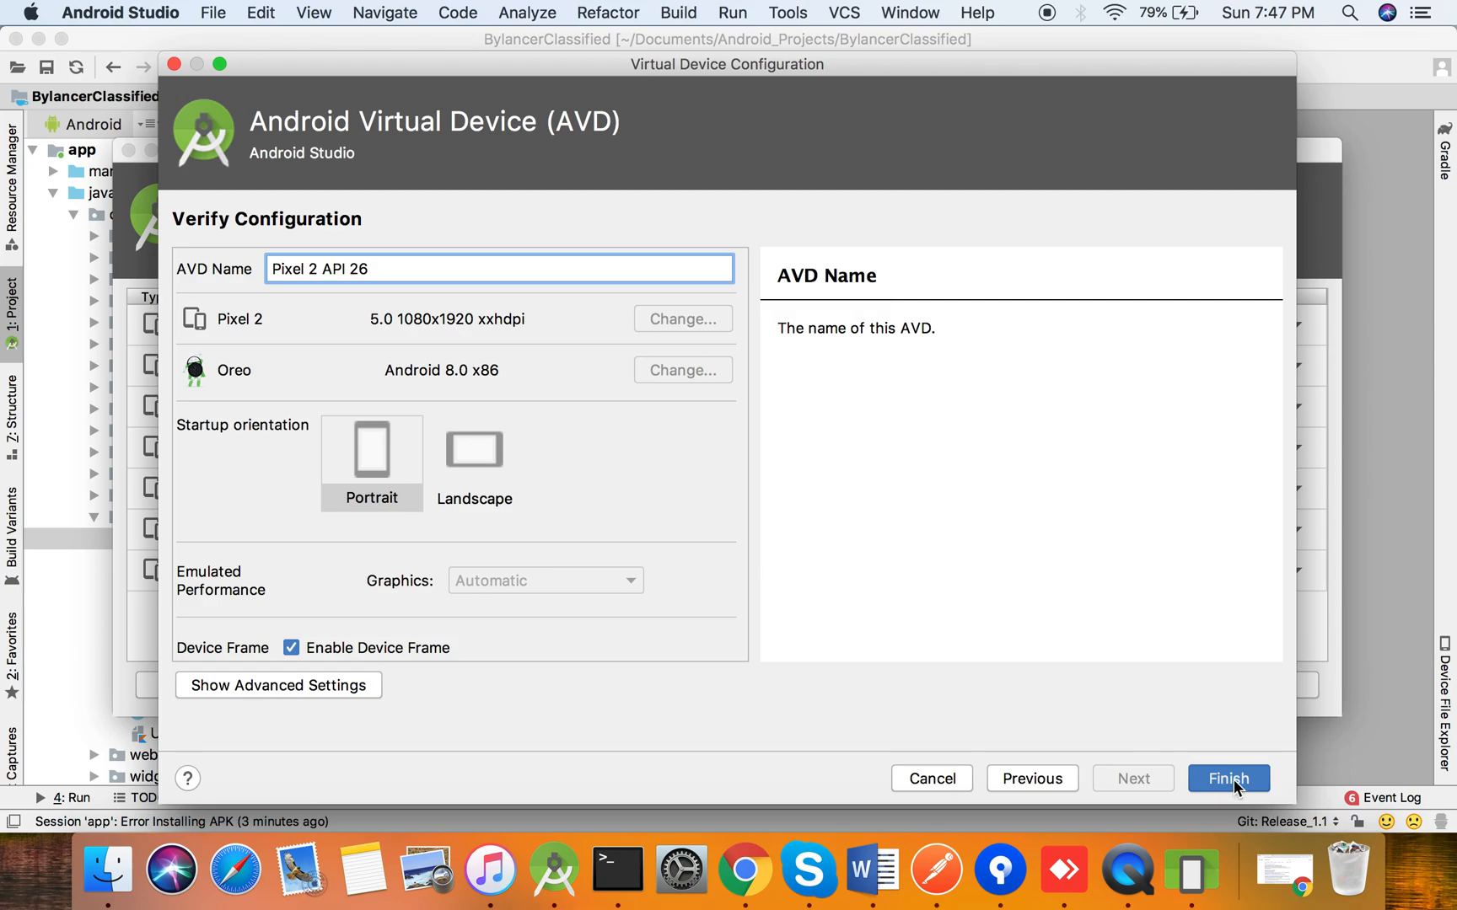
mouse_move(302, 326)
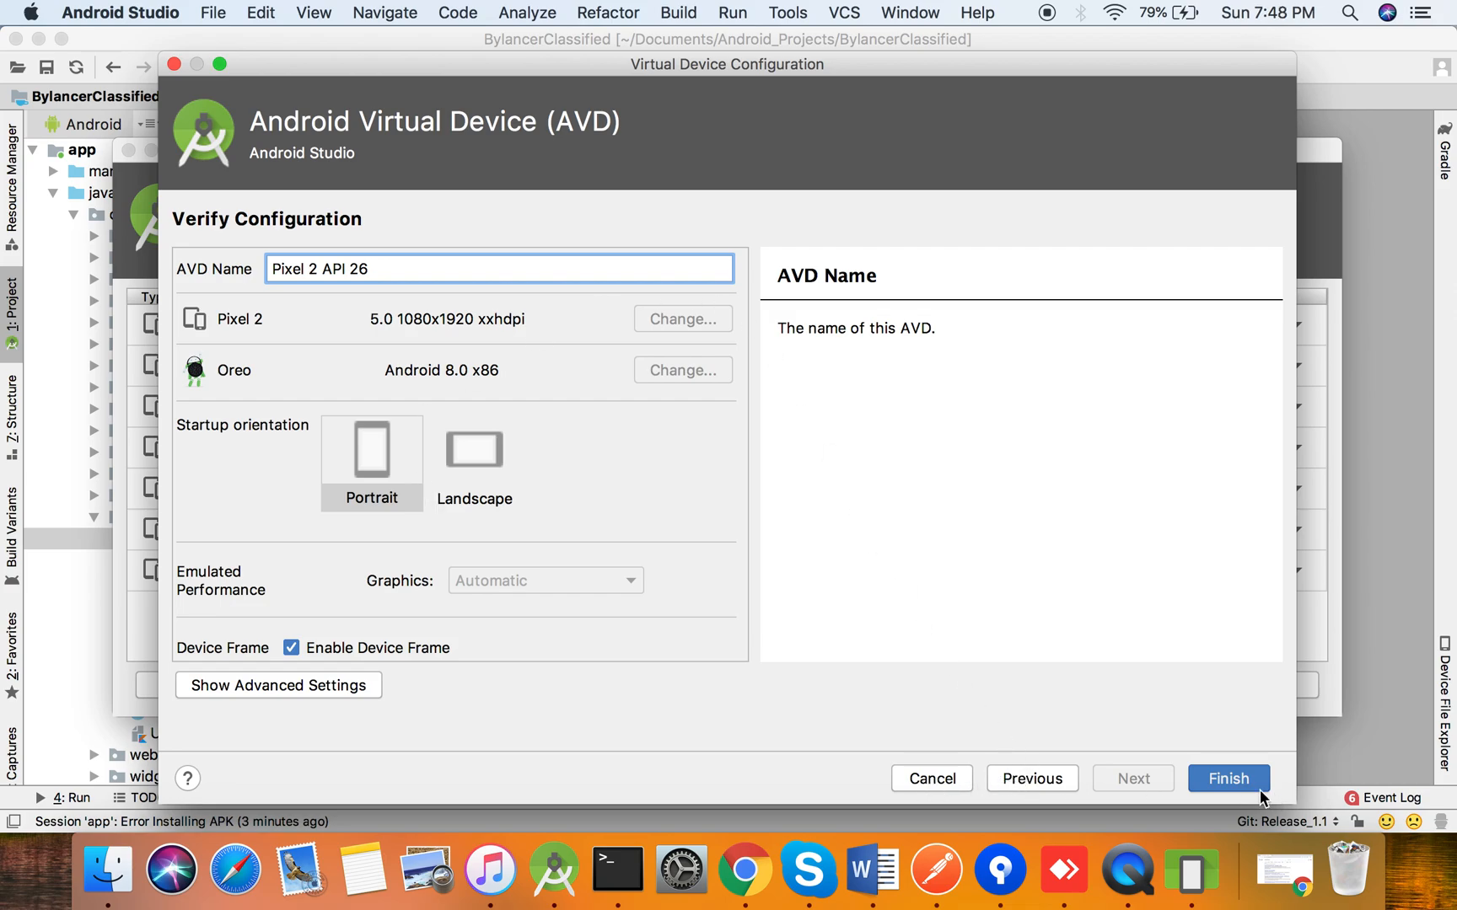
left_click(1227, 779)
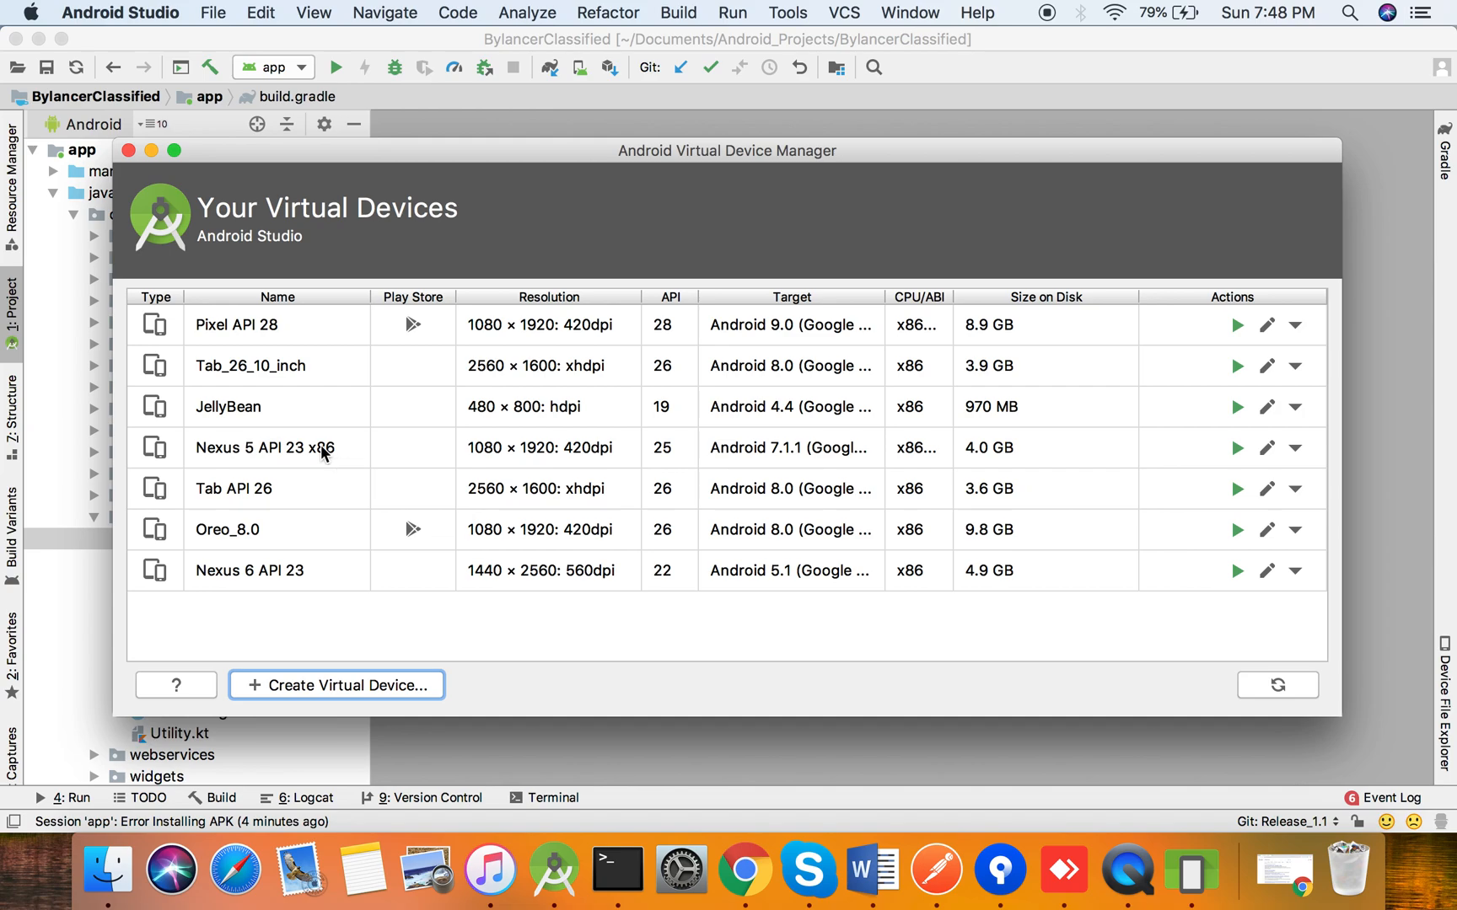
mouse_move(226, 589)
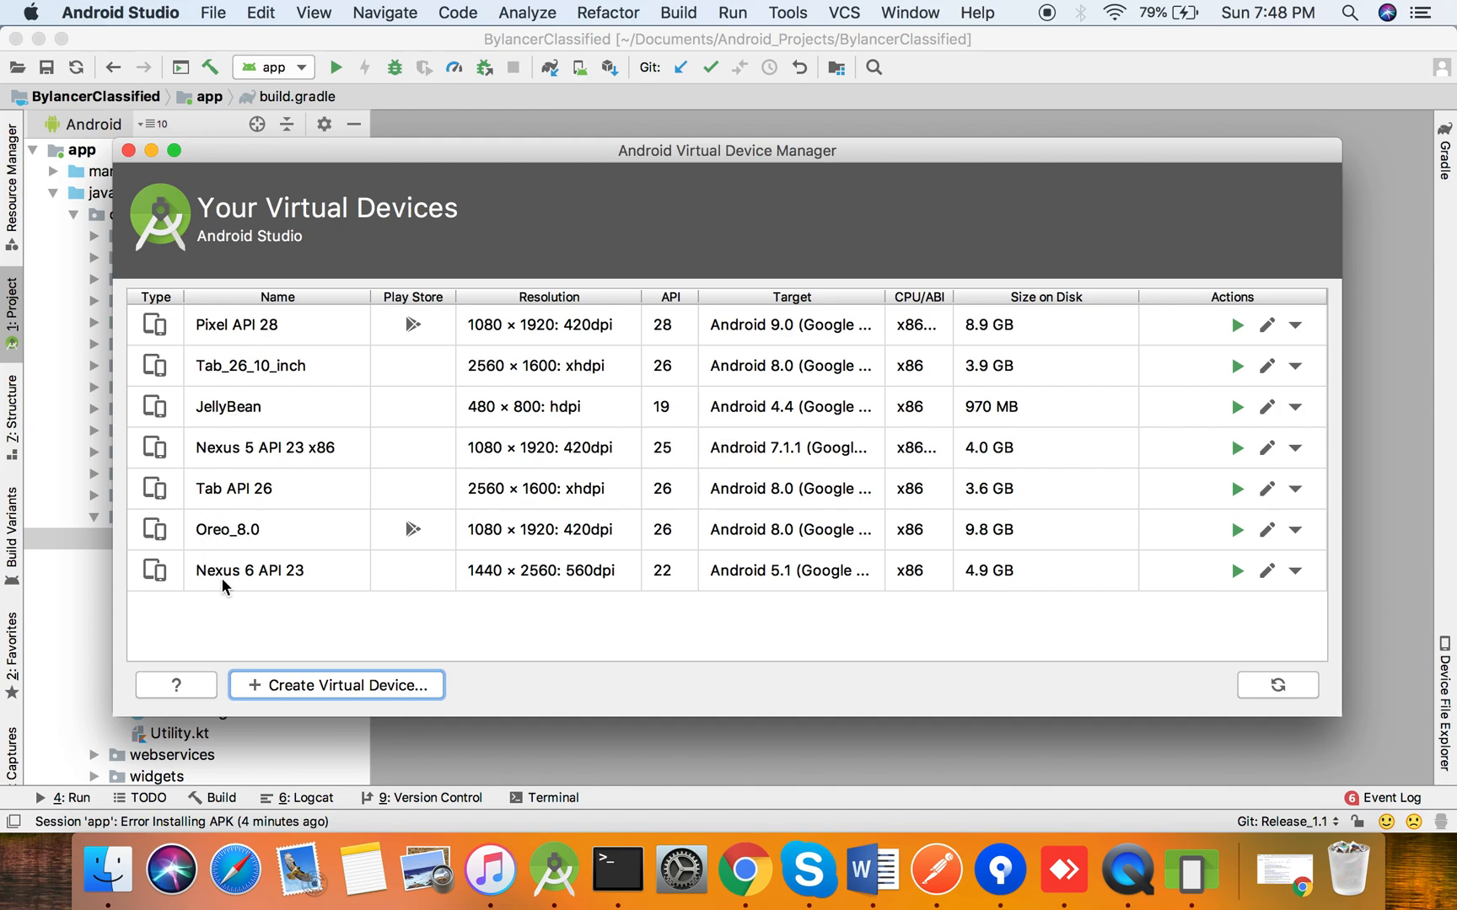
mouse_move(284, 583)
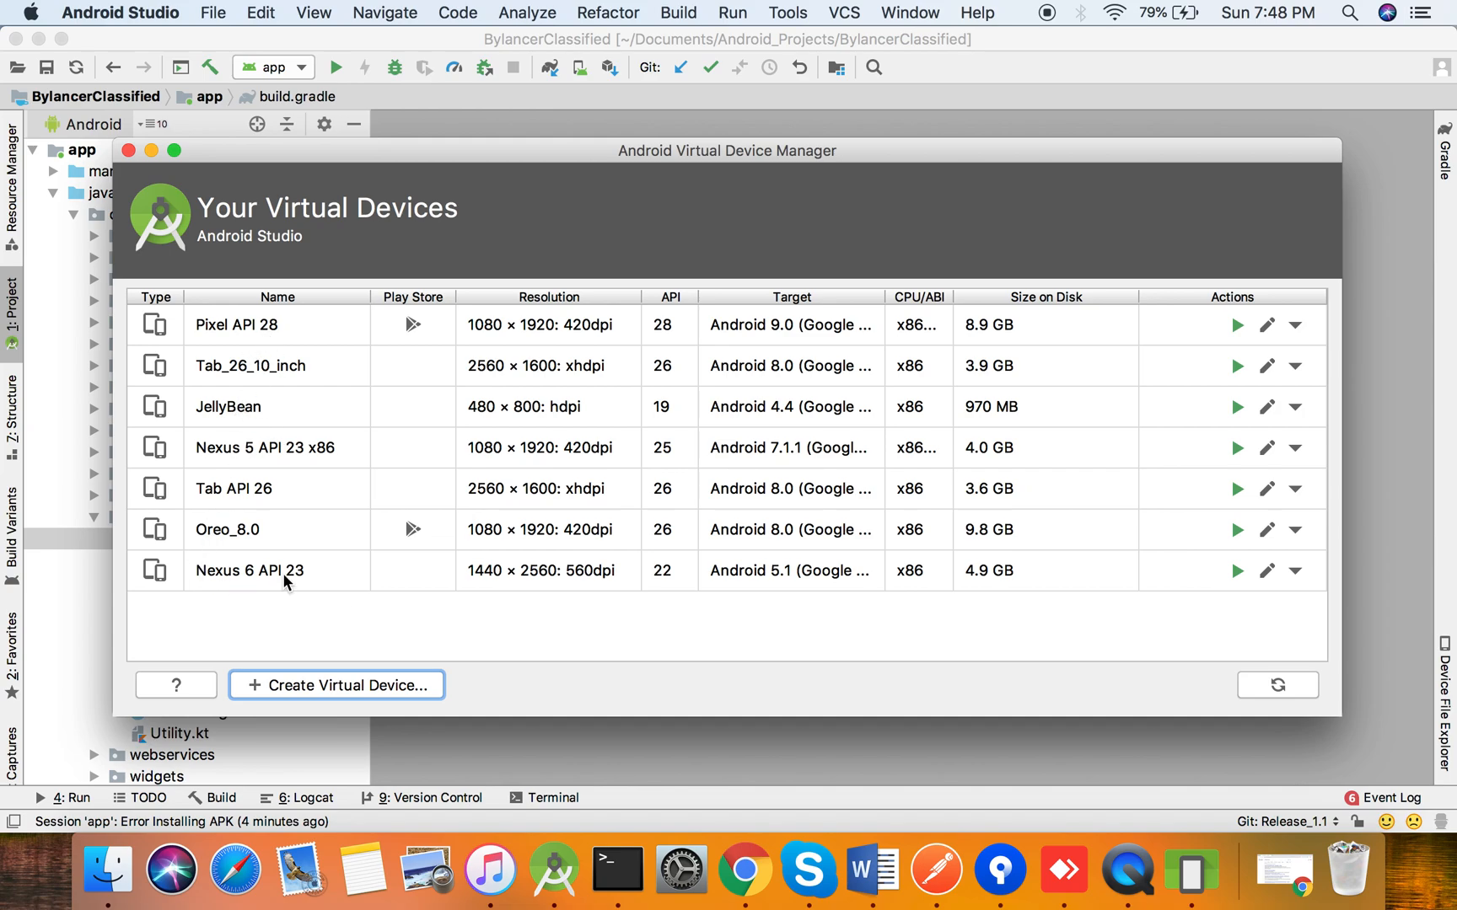
mouse_move(1190, 869)
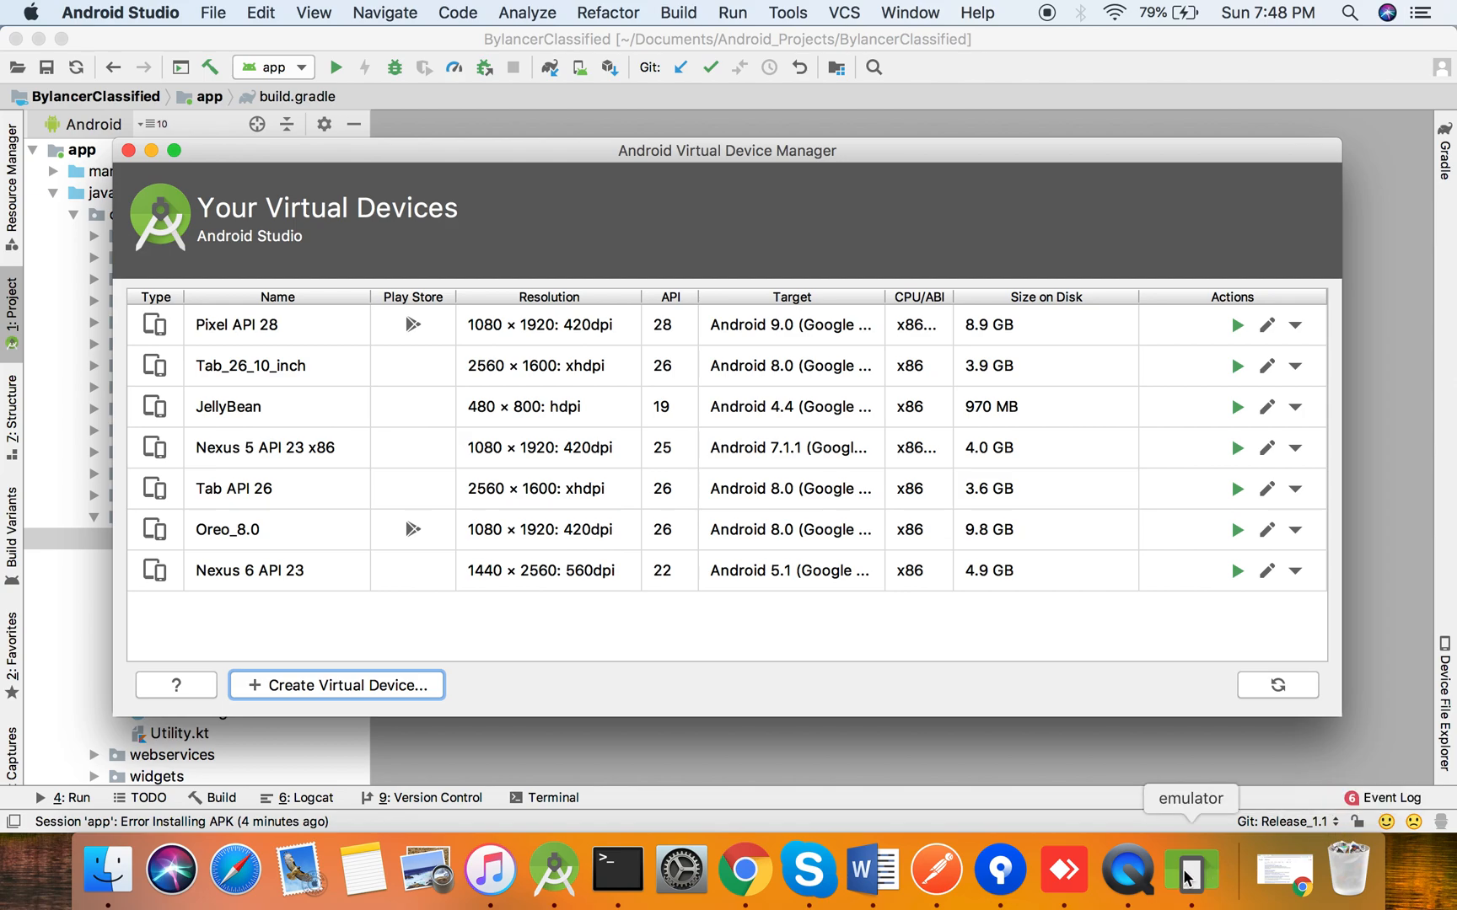
mouse_move(266, 580)
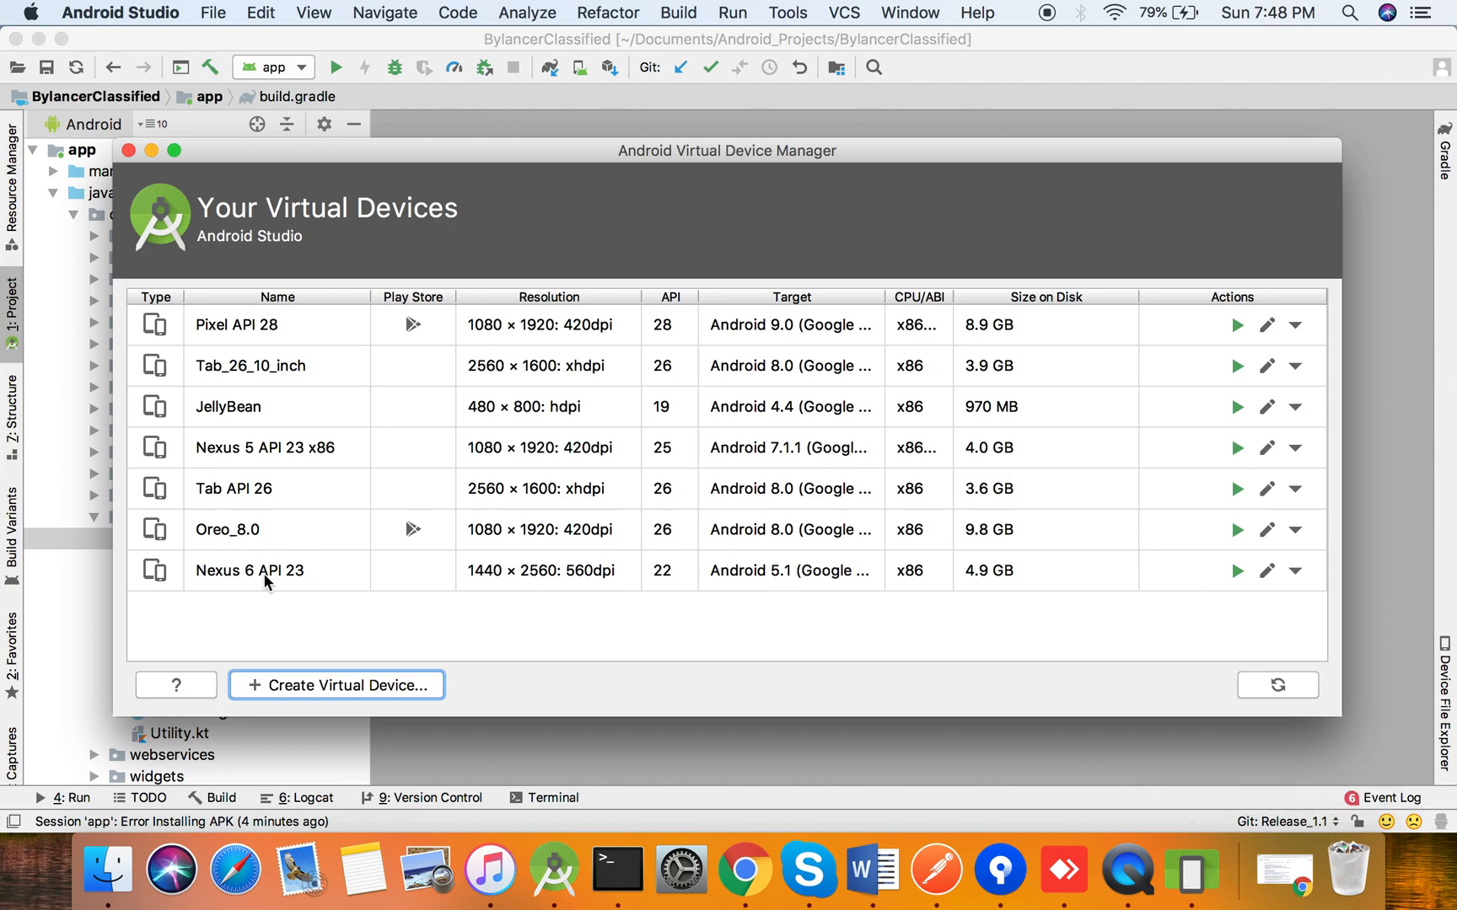
mouse_move(1238, 587)
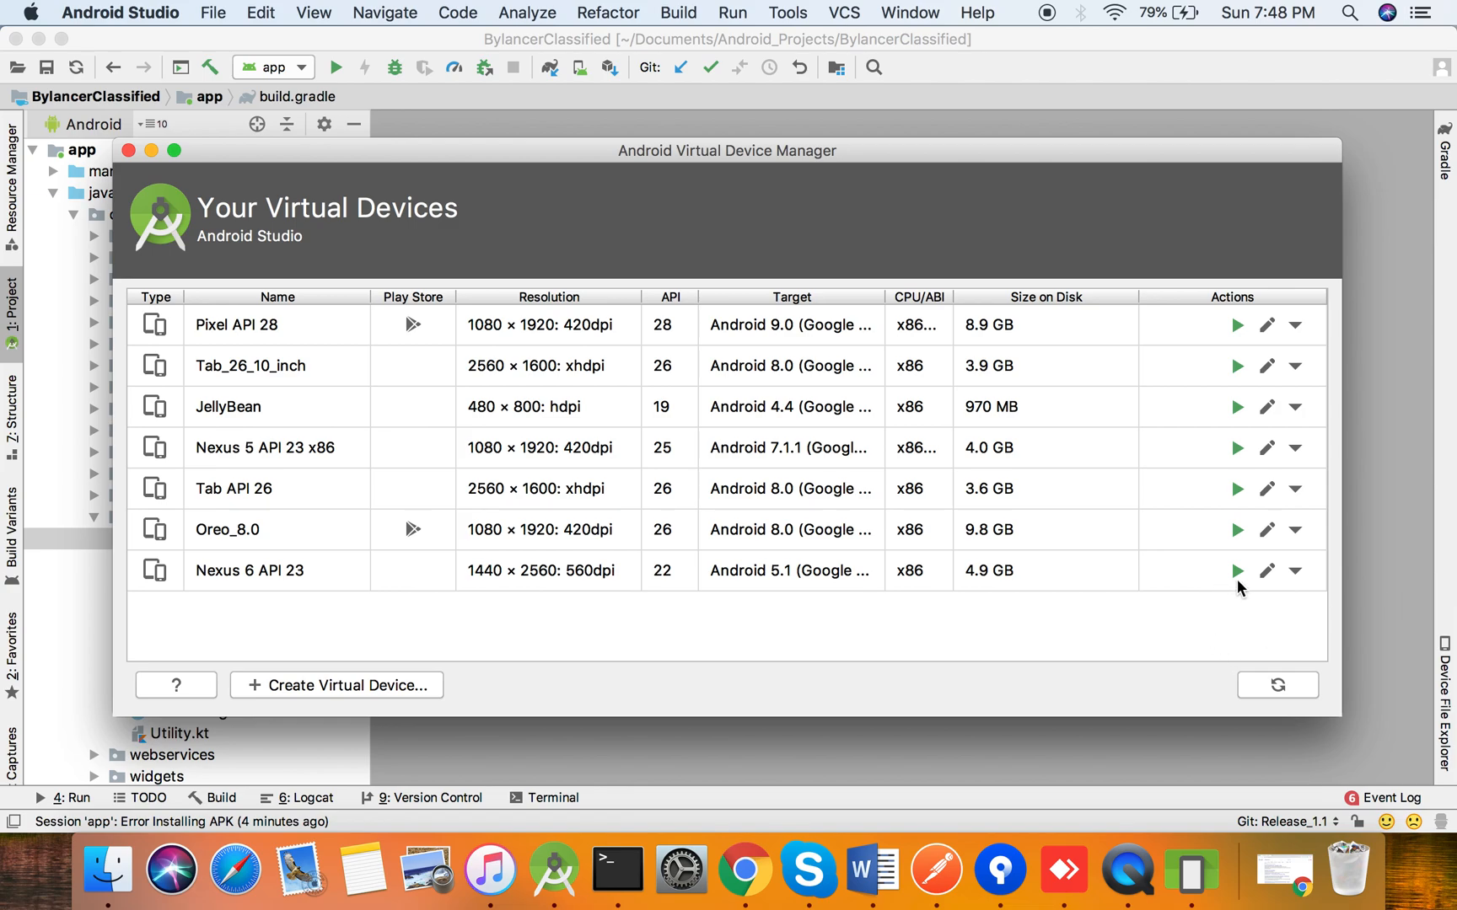
mouse_move(1245, 466)
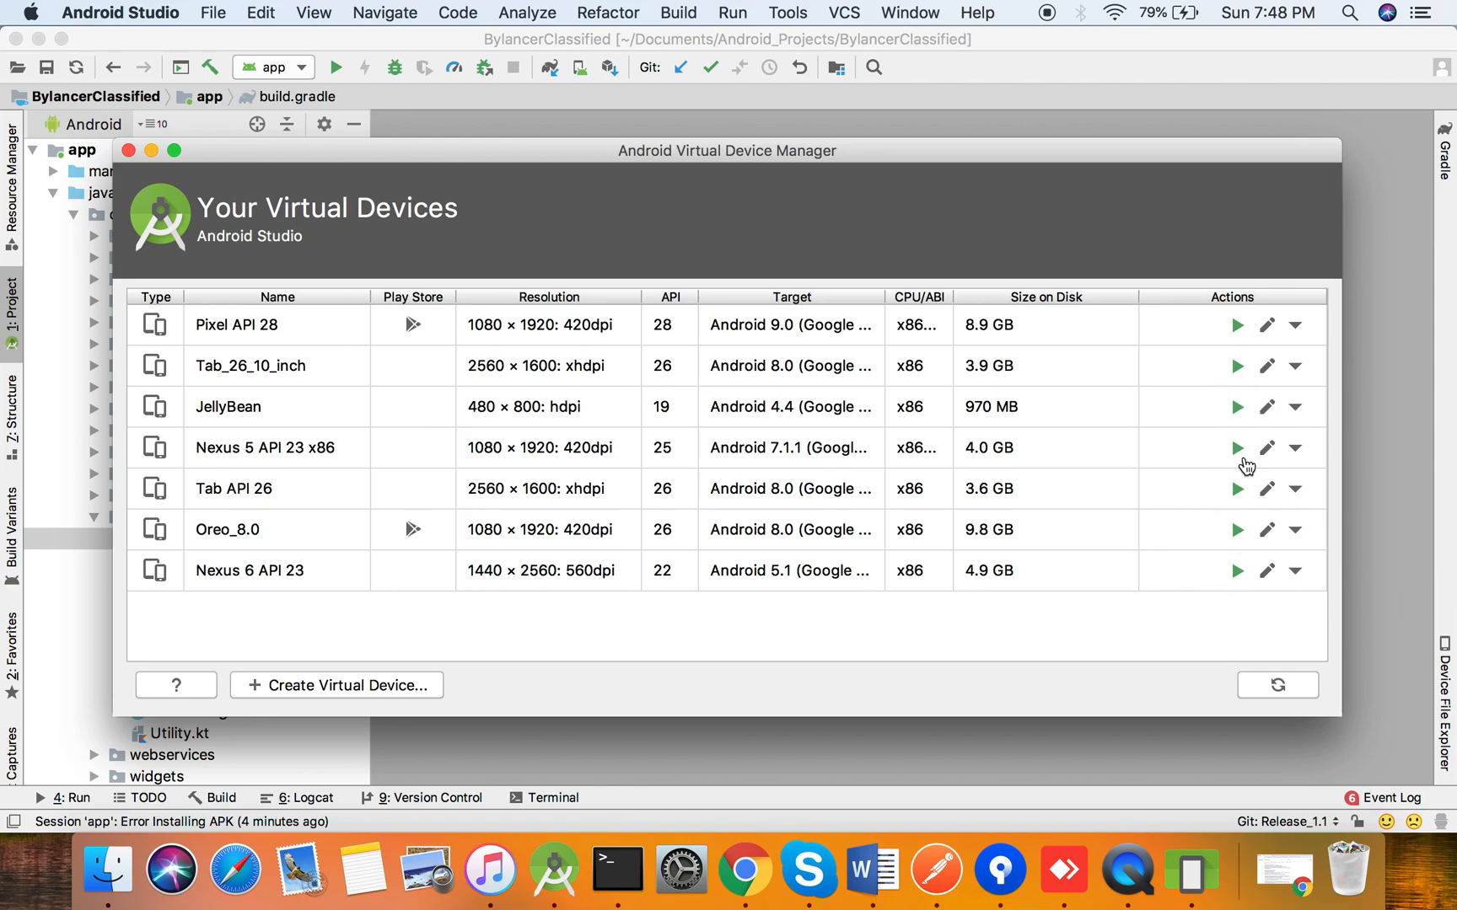
mouse_move(344, 269)
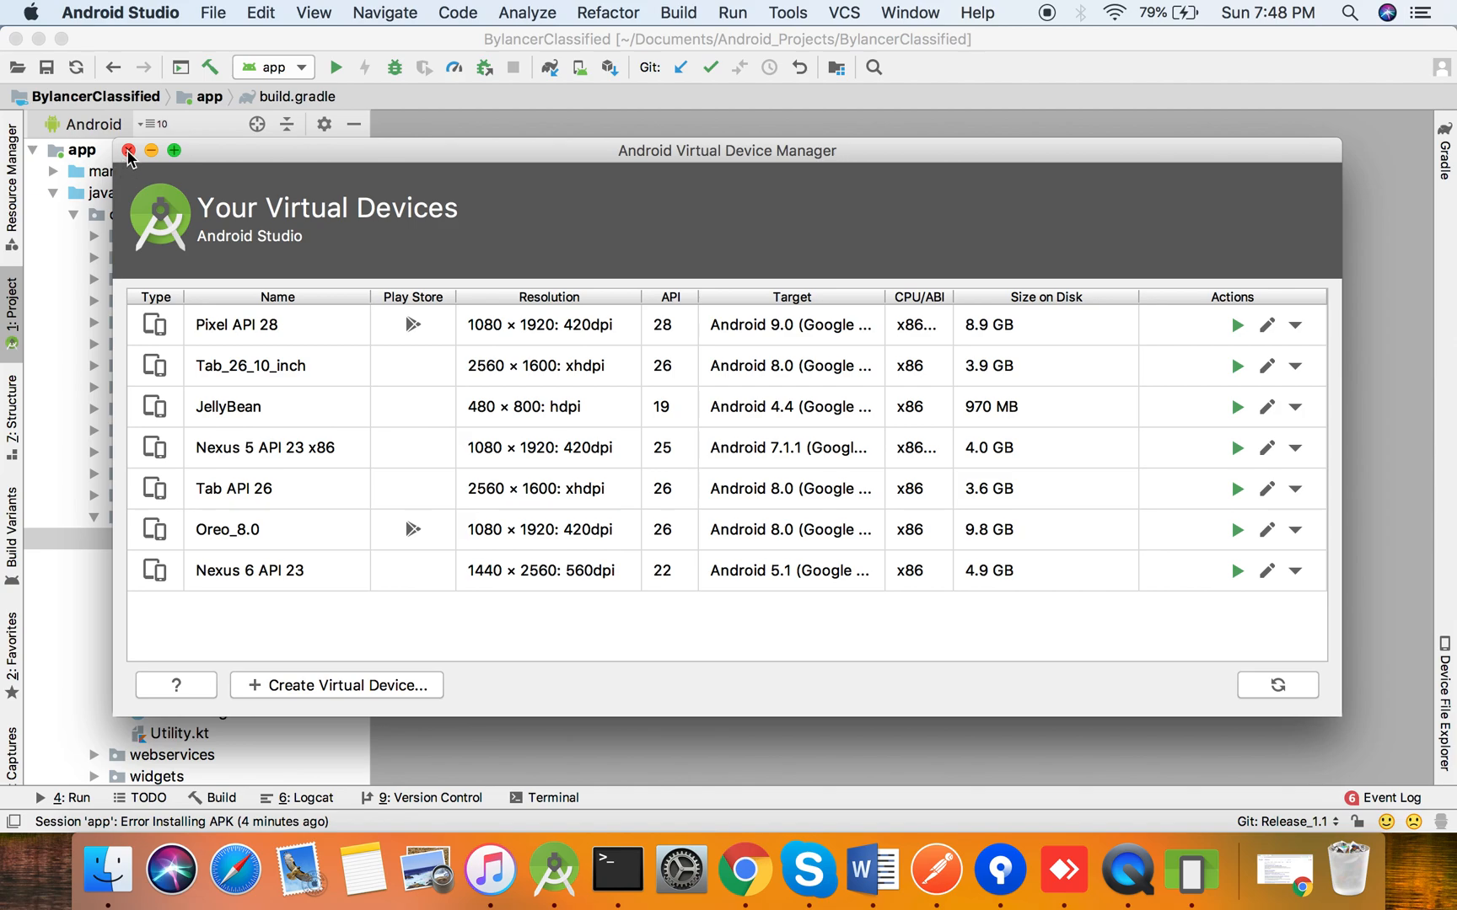
- Close the Android Virtual Device Manager window
left_click(127, 151)
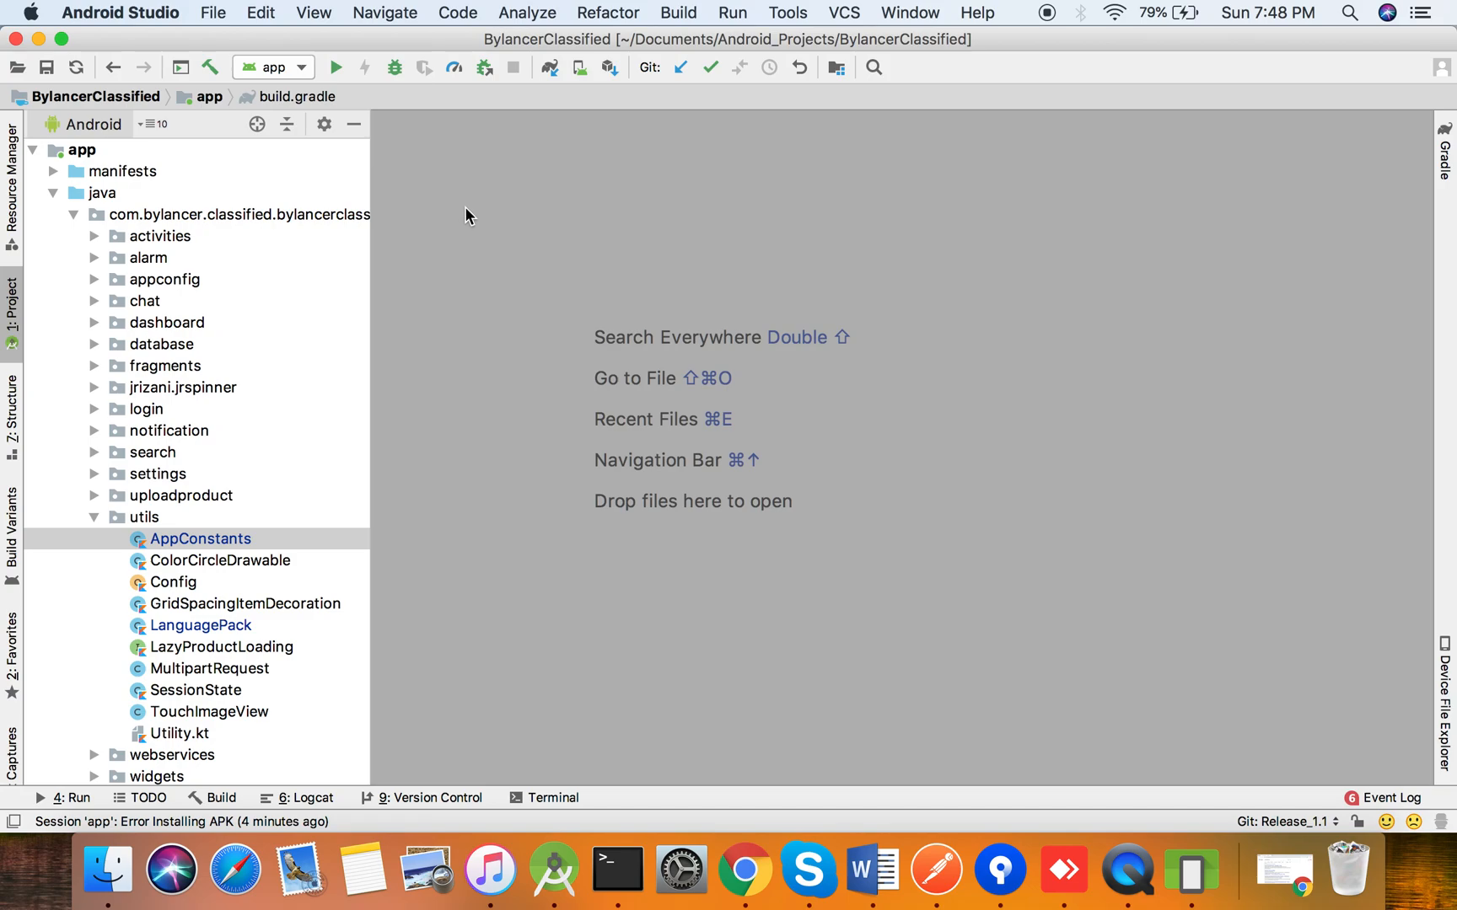
mouse_move(336, 68)
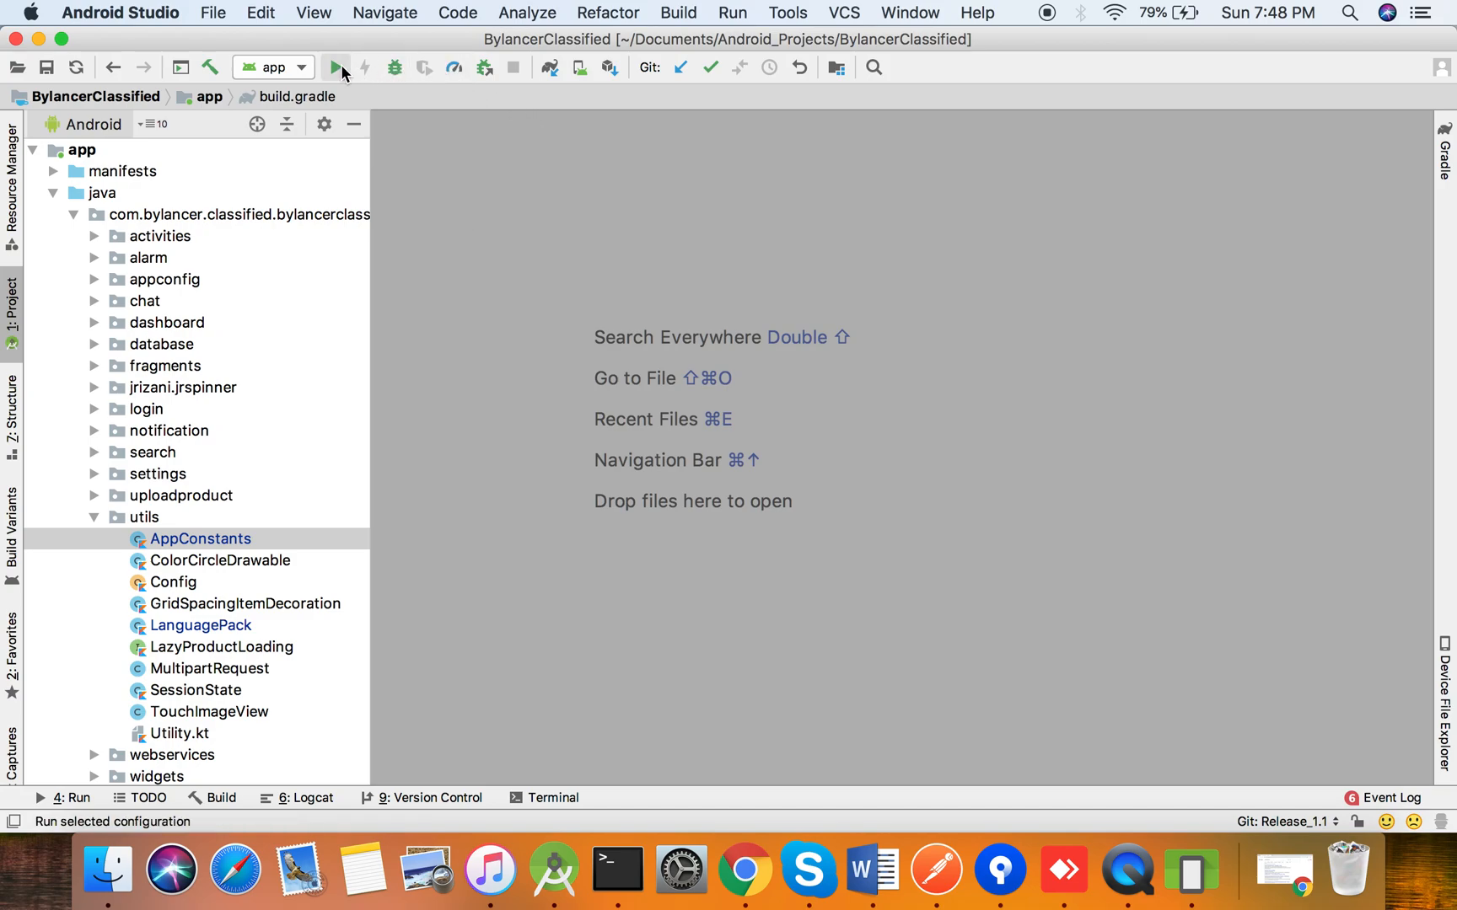
mouse_move(338, 67)
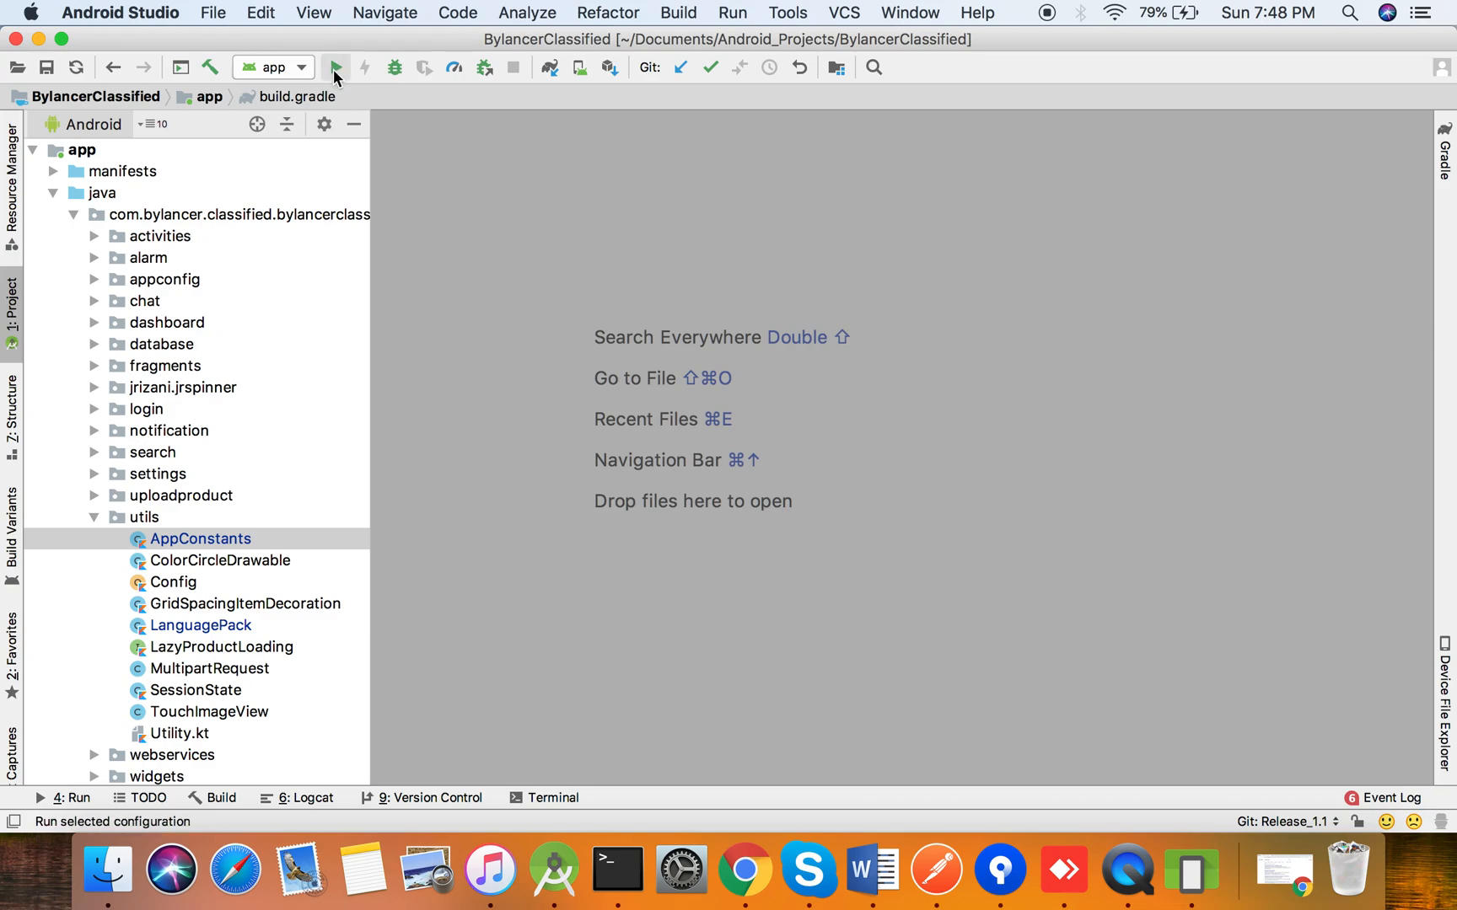
- Run 'app' to build with Gradle and launch the Nexus 6 API 23 emulator
left_click(340, 68)
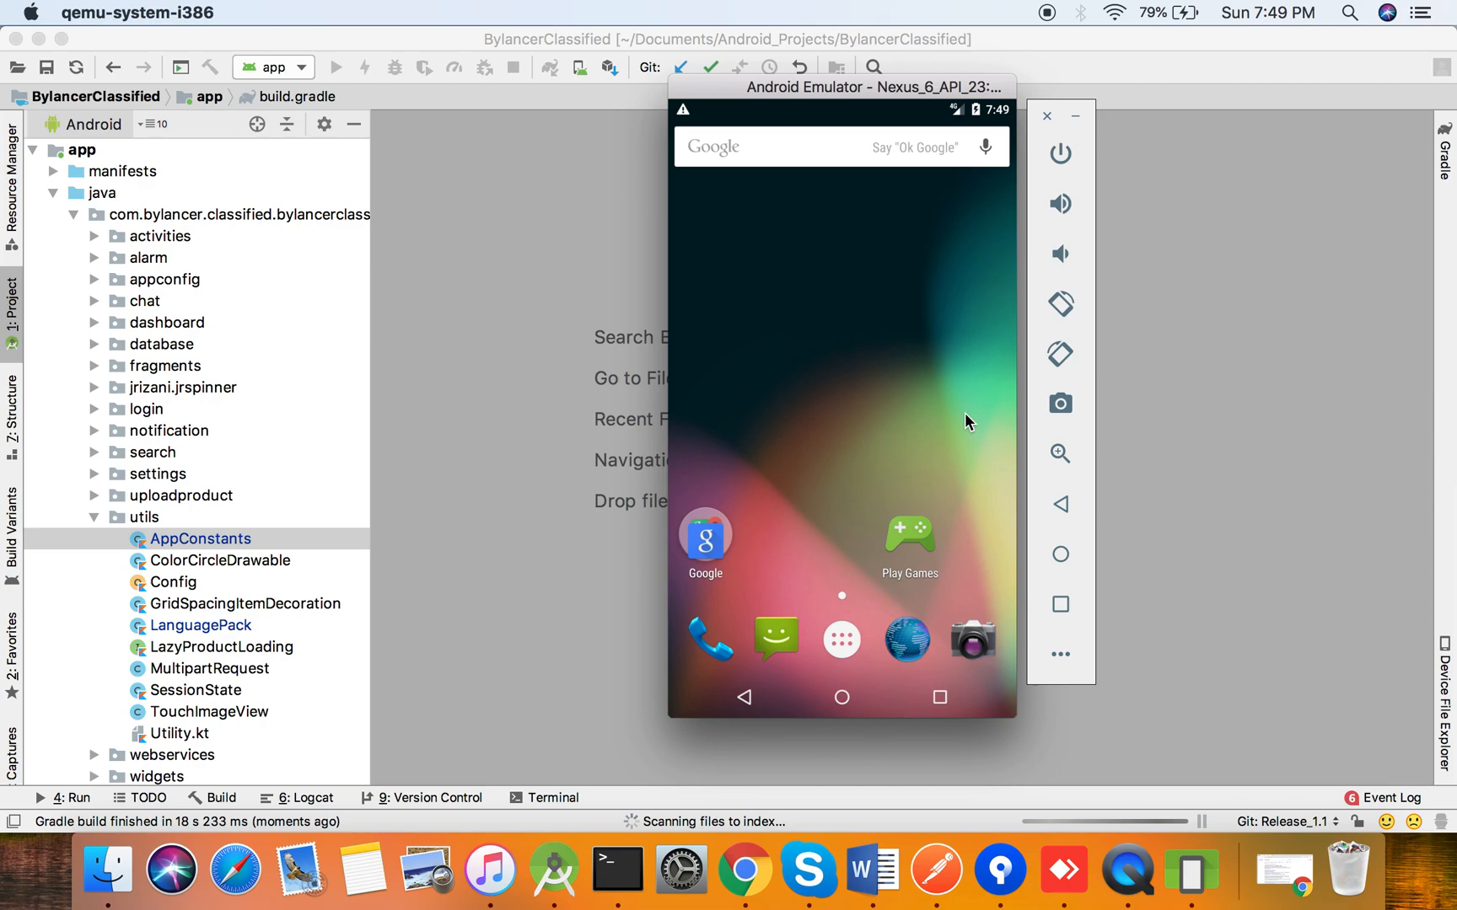
- Focus the emulator window while the BylancerClassified APK installs
left_click(342, 67)
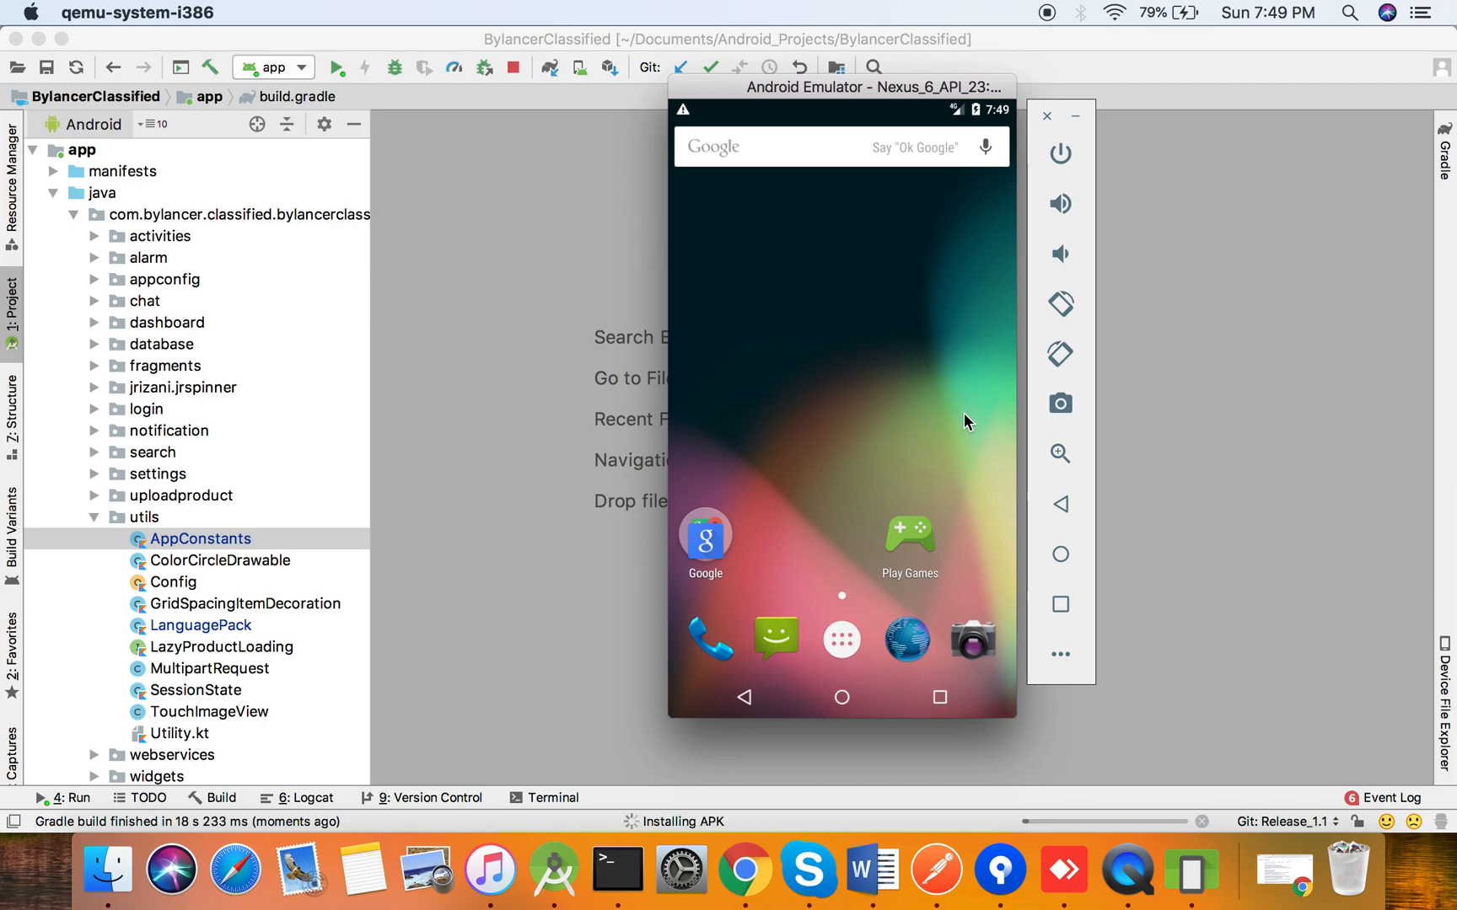
mouse_move(834, 513)
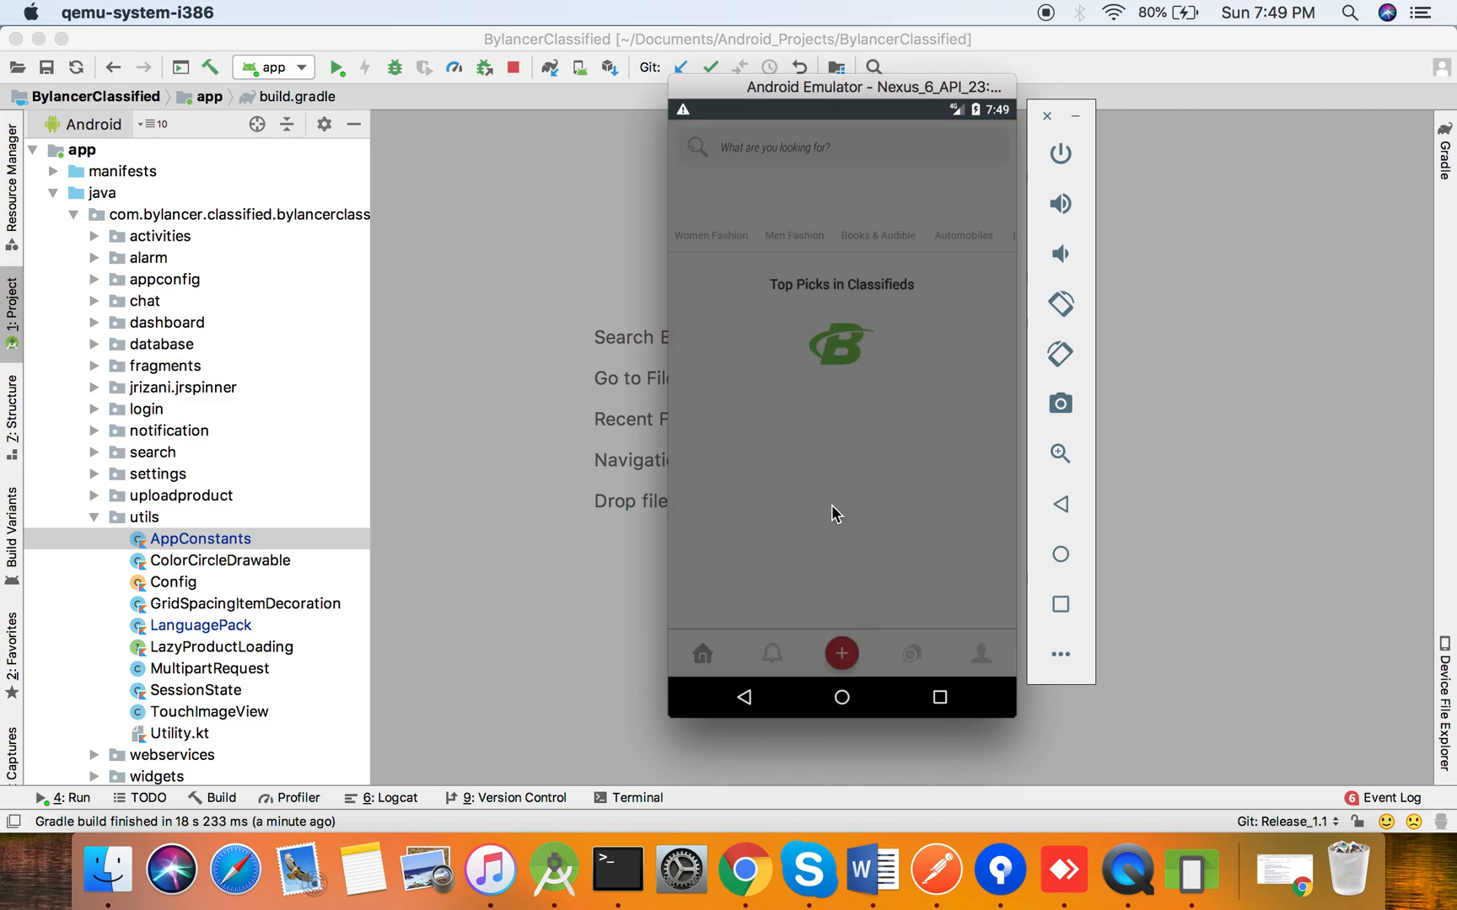
mouse_move(565, 160)
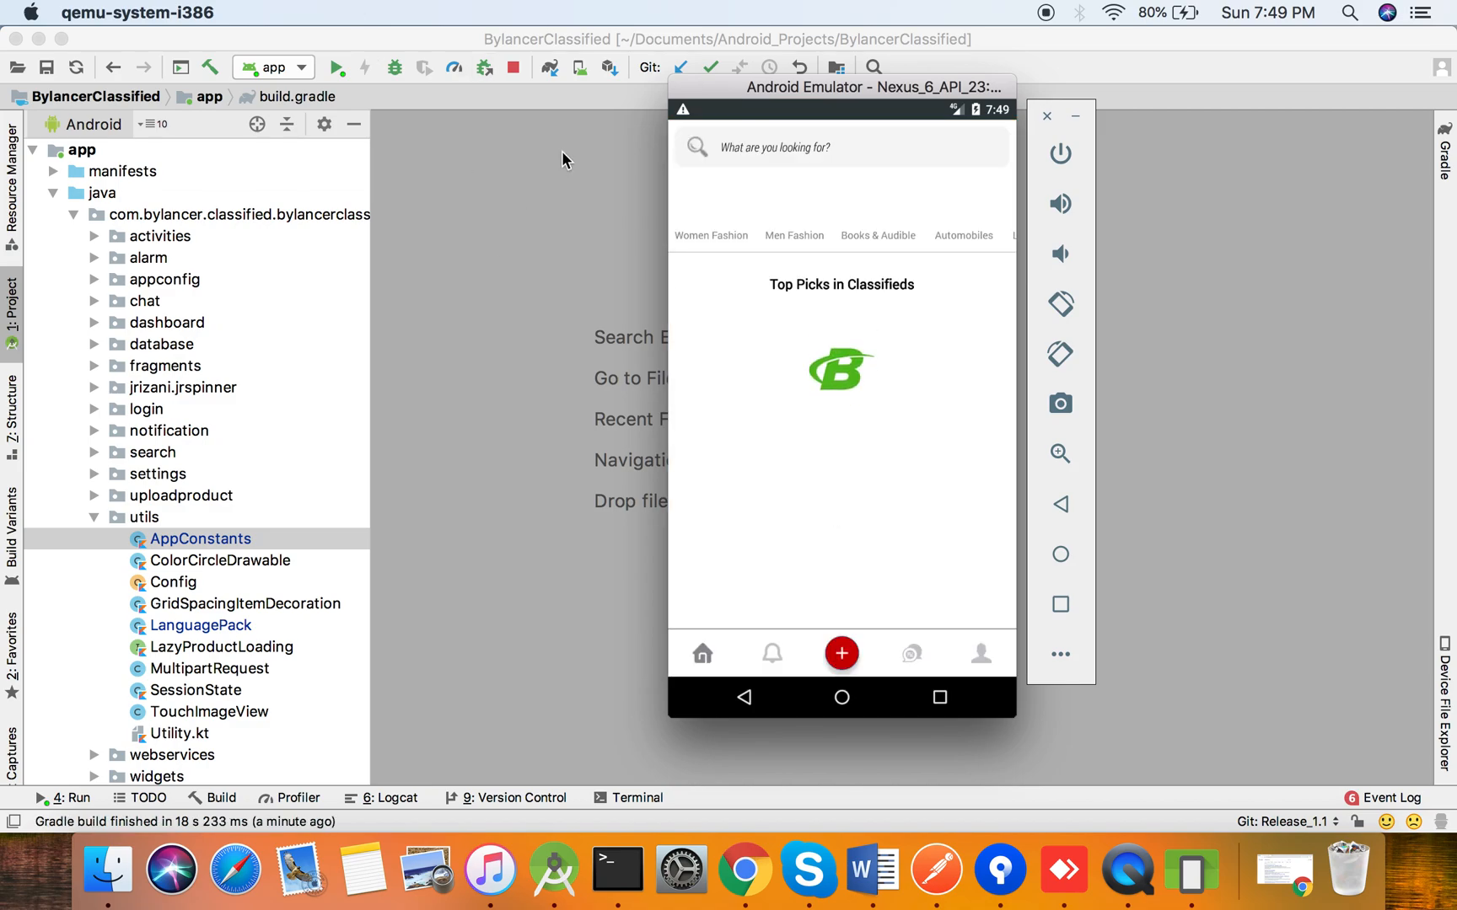